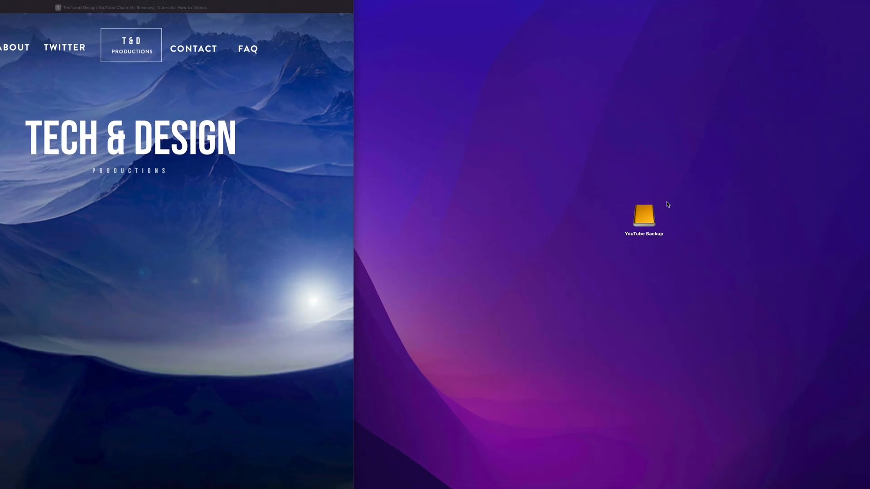
# Open a Finder window from the Dock, with YouTube Backup under Locations
pyautogui.doubleClick(642, 215)
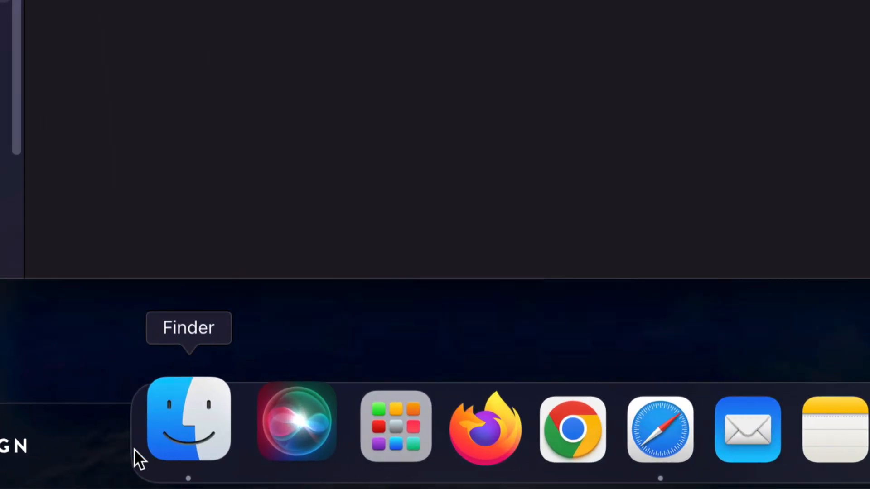
pyautogui.click(183, 425)
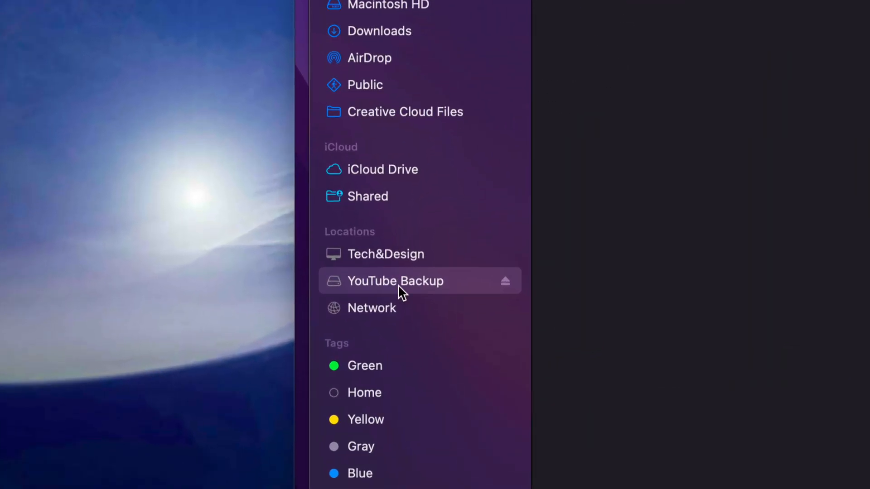
pyautogui.moveTo(371, 298)
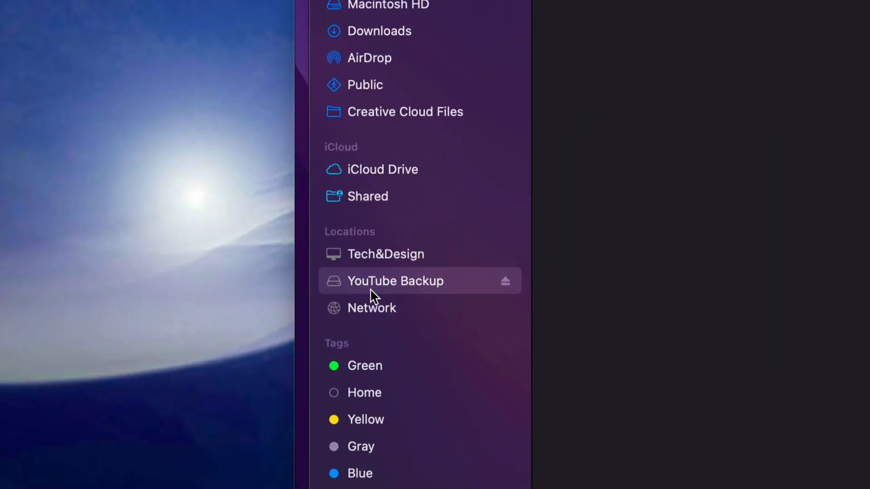
pyautogui.moveTo(448, 300)
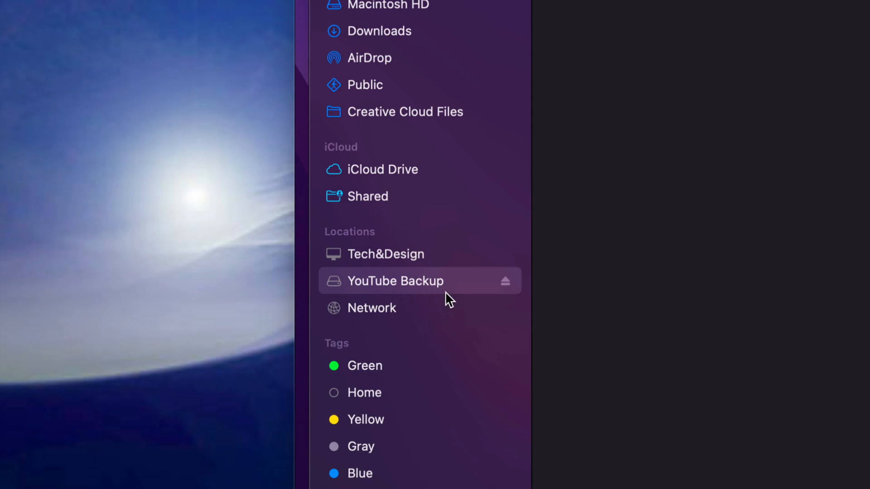
pyautogui.moveTo(563, 257)
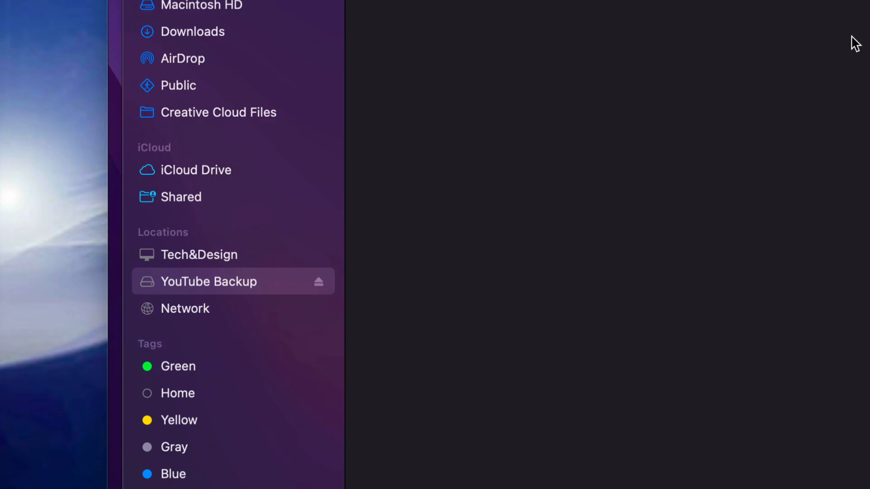
# Open CreativeFreedom_Videos on YouTube Backup and trash paddleboardinggirl spin.mov
pyautogui.click(210, 281)
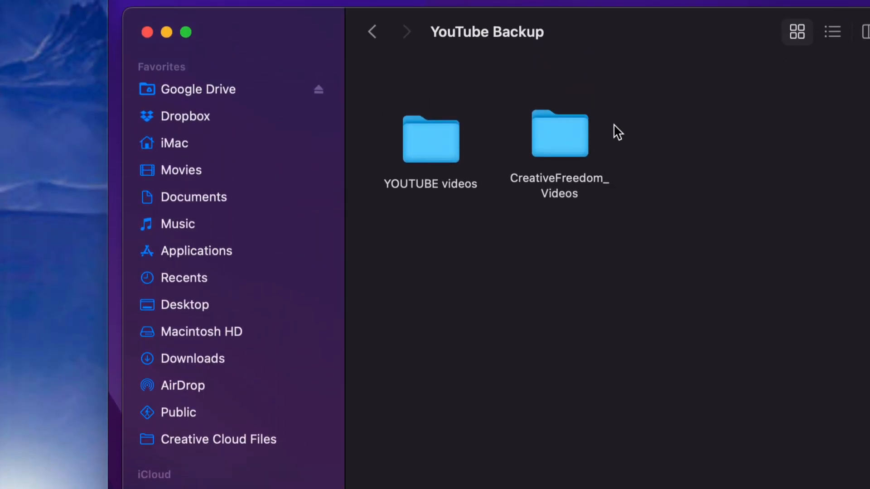
pyautogui.click(559, 134)
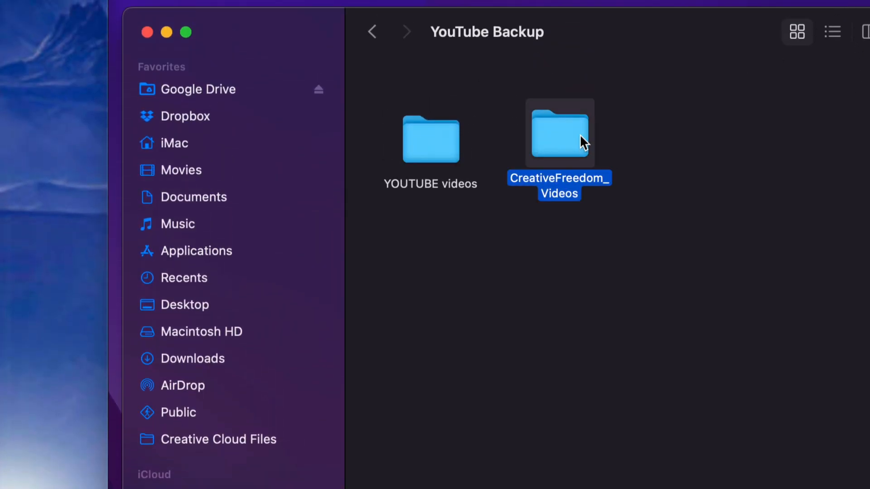
pyautogui.doubleClick(559, 132)
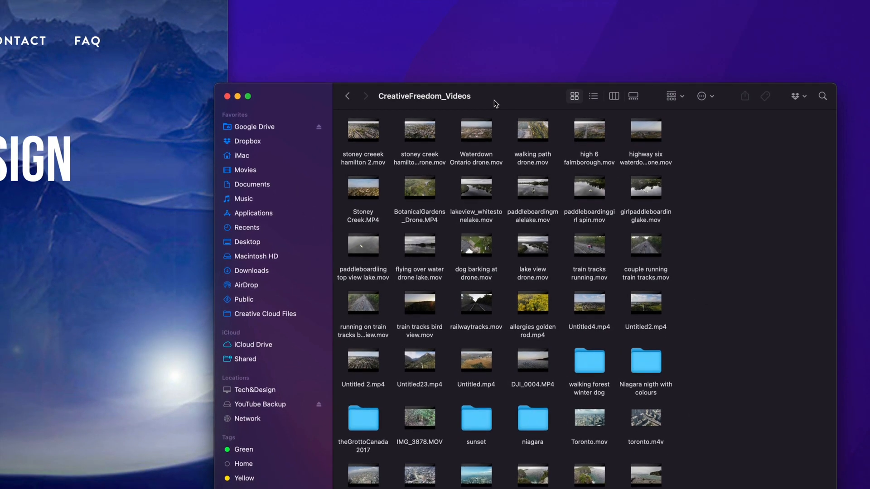
pyautogui.moveTo(645, 187)
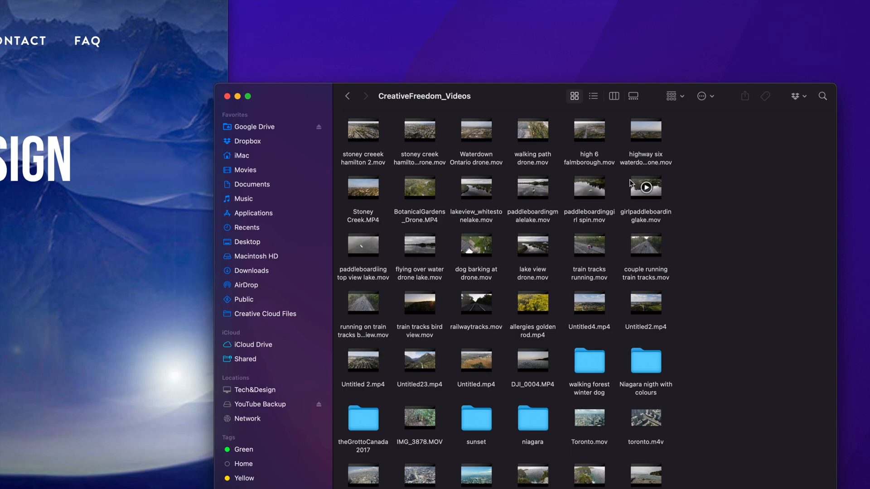
pyautogui.moveTo(673, 235)
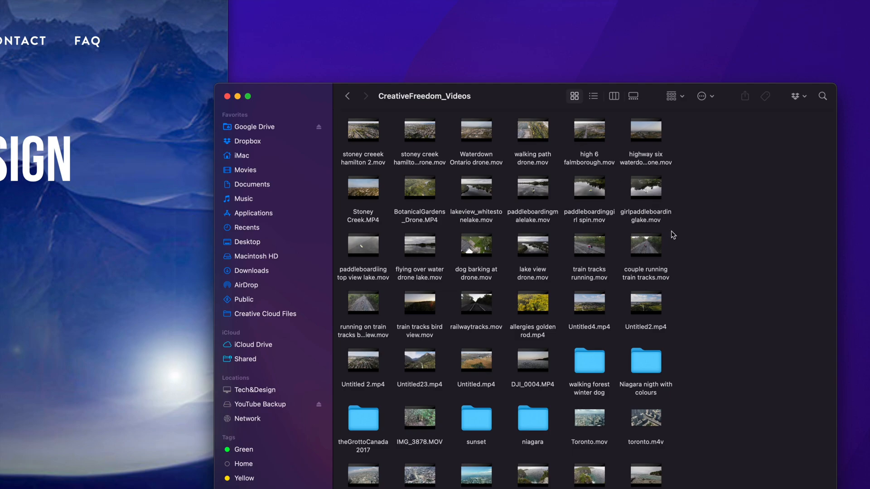
pyautogui.moveTo(619, 148)
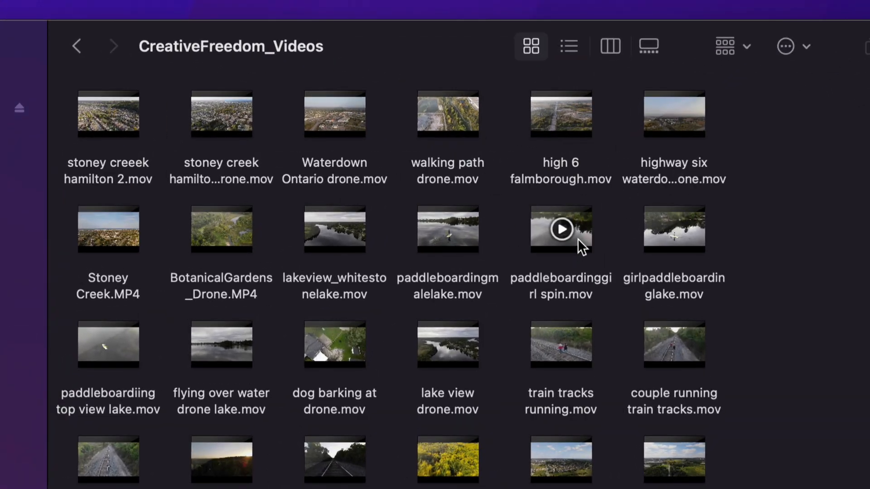
pyautogui.rightClick(559, 229)
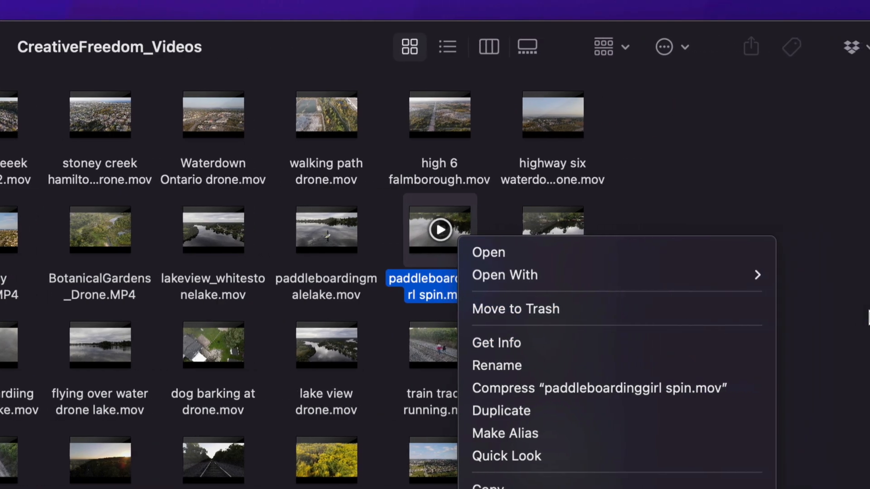
pyautogui.moveTo(637, 324)
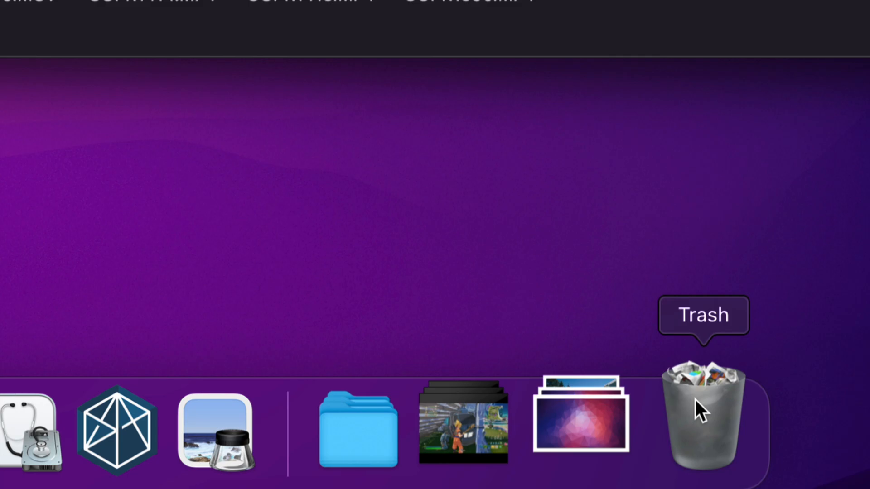
# Empty the Trash from the Dock's Trash menu
pyautogui.rightClick(702, 425)
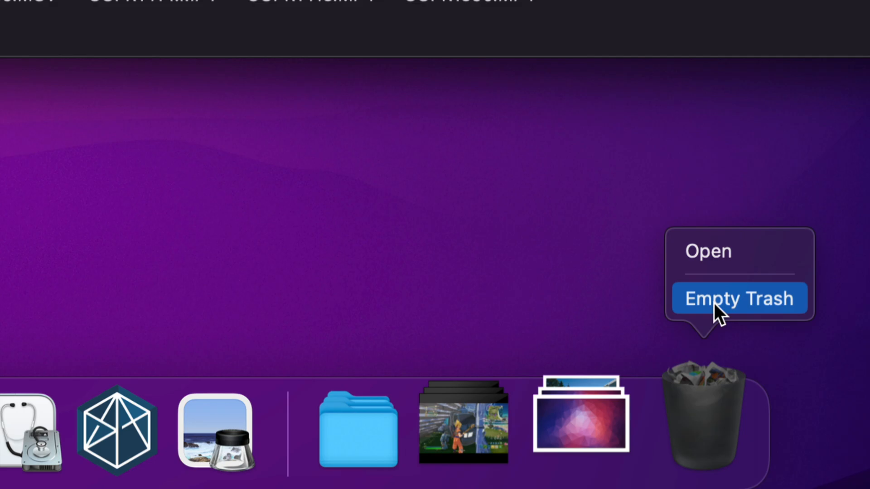
pyautogui.click(739, 299)
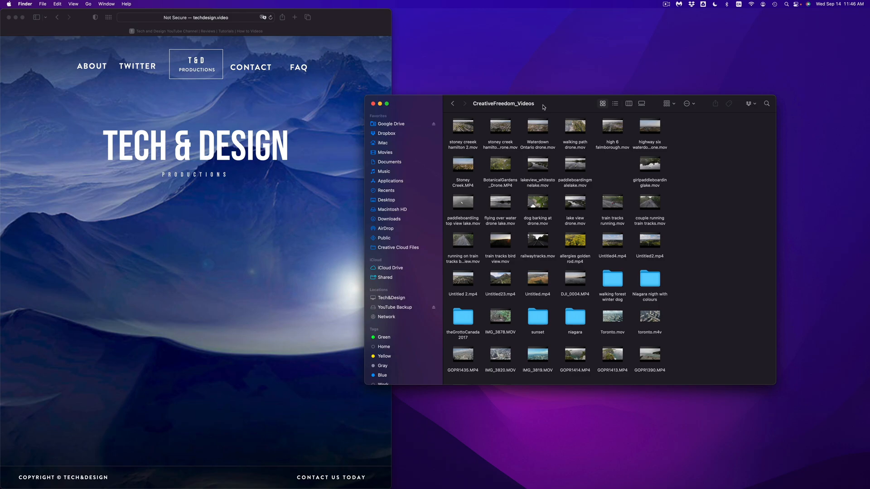
# Delete the Niagara nigth with colours folder and toronto.m4v, then open the Trash
pyautogui.click(387, 104)
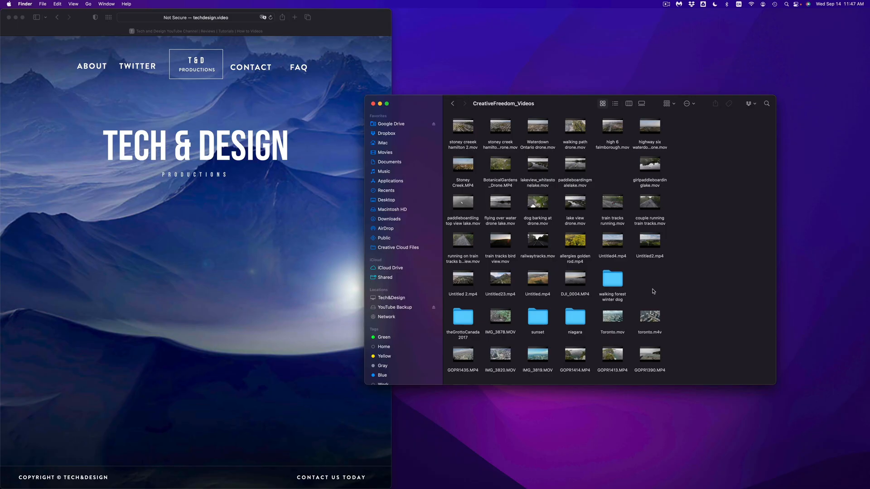
pyautogui.moveTo(682, 323)
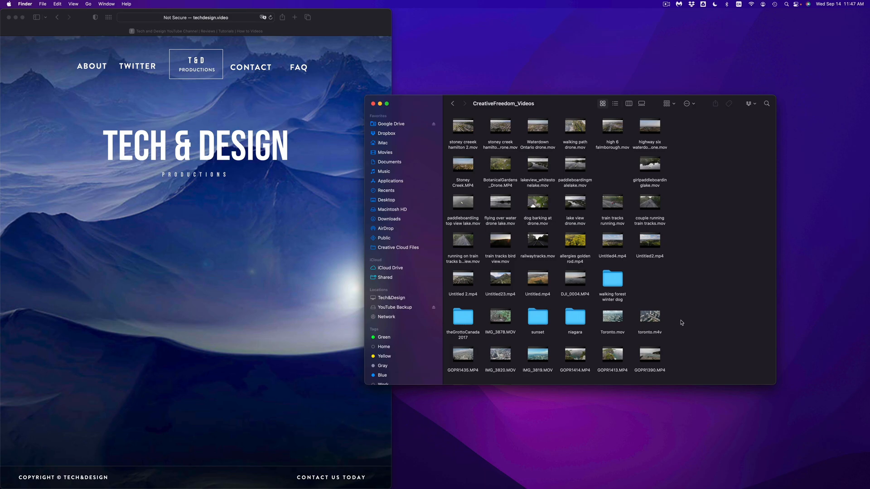
pyautogui.click(649, 318)
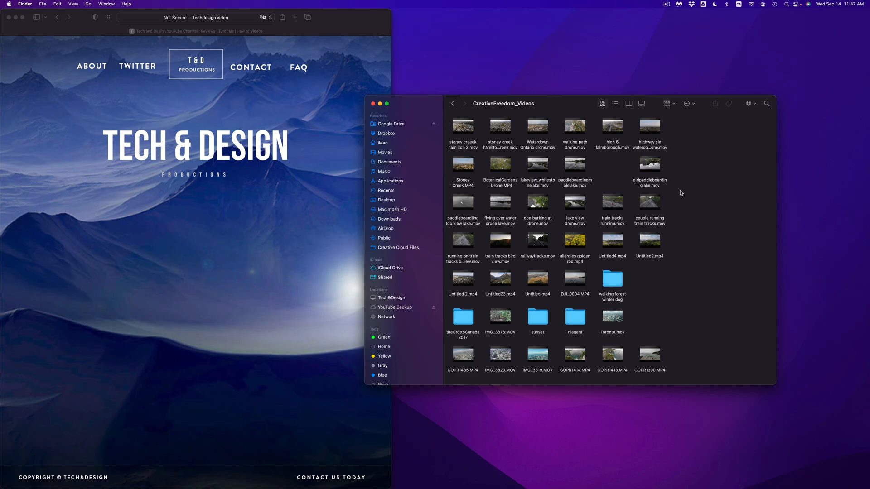
pyautogui.moveTo(435, 477)
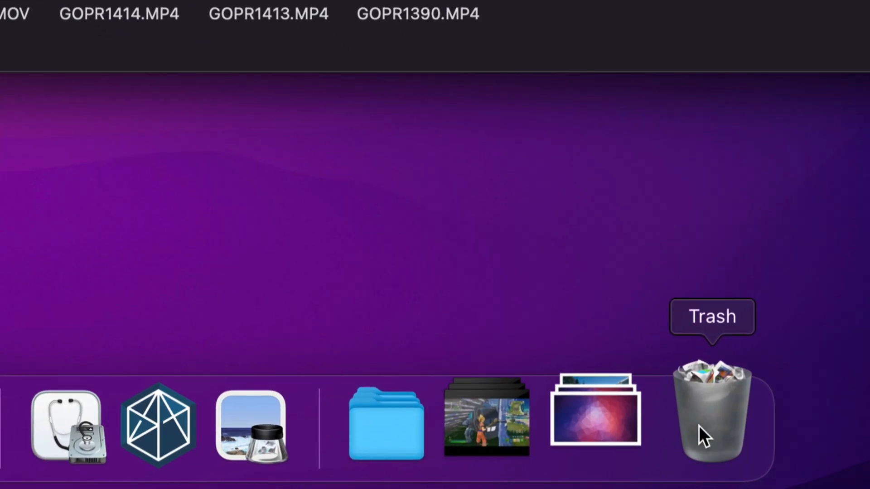
pyautogui.click(711, 418)
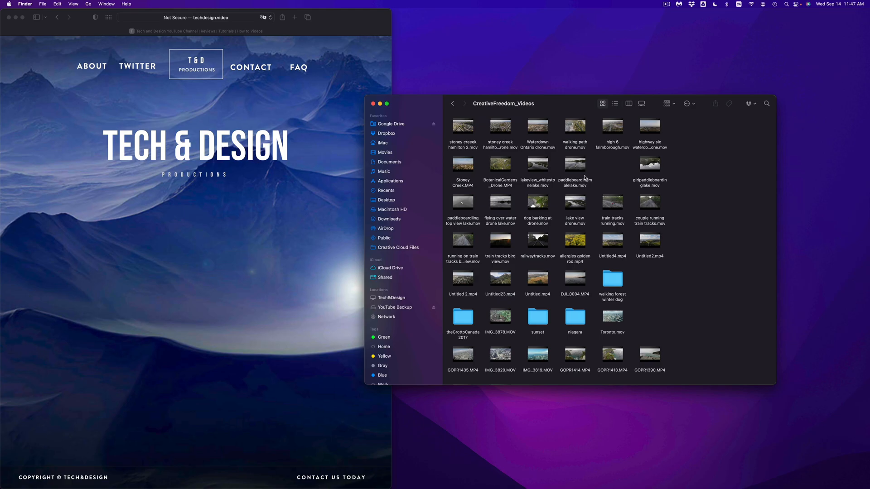
# Open the sunset folder and select all its clips
pyautogui.click(537, 316)
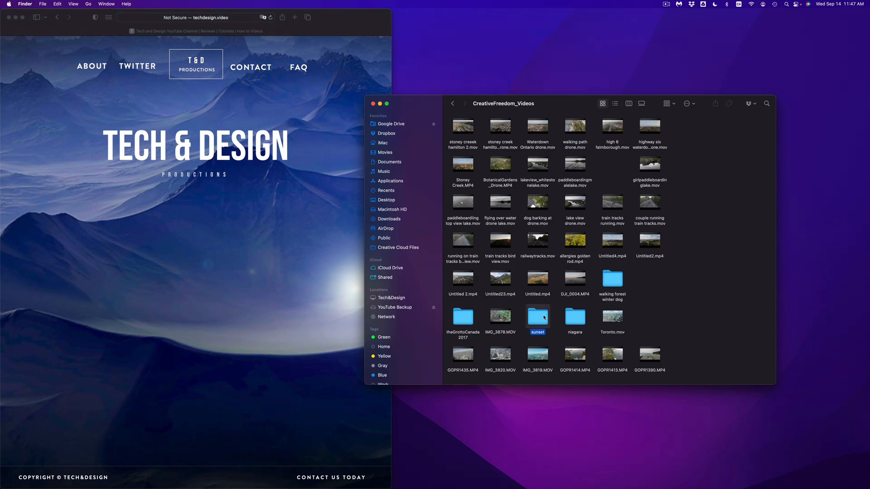
pyautogui.doubleClick(536, 314)
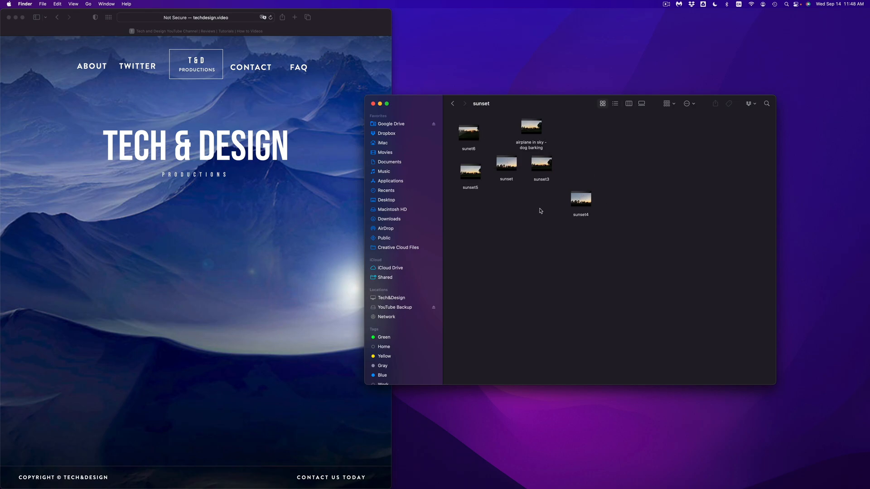
pyautogui.press('cmd+a')
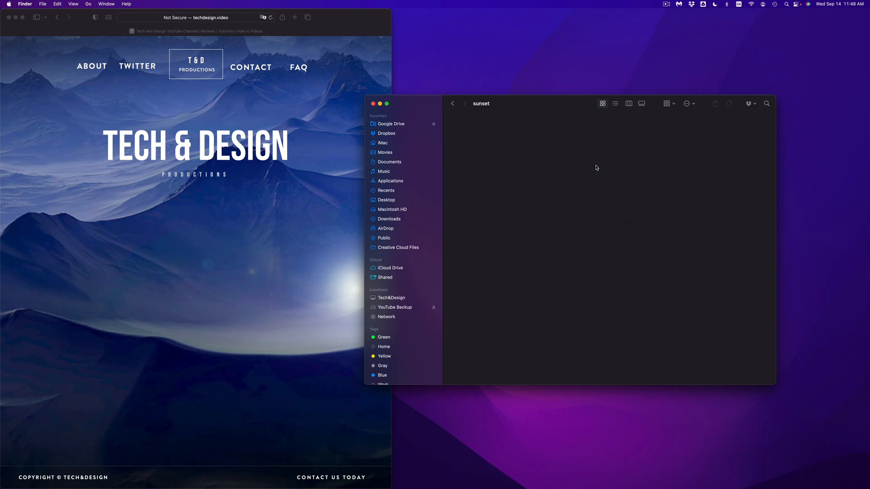
pyautogui.moveTo(574, 163)
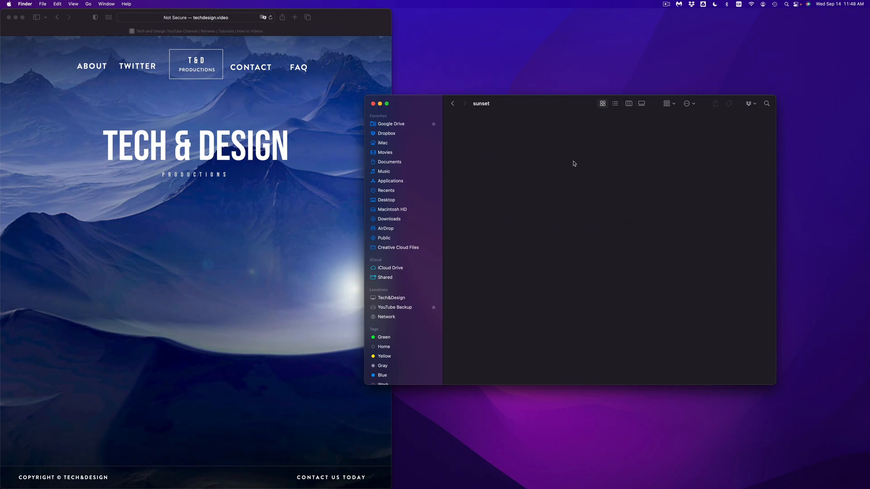
# Check the theGrottoCanada2017 folder, then return to Recents
pyautogui.click(453, 104)
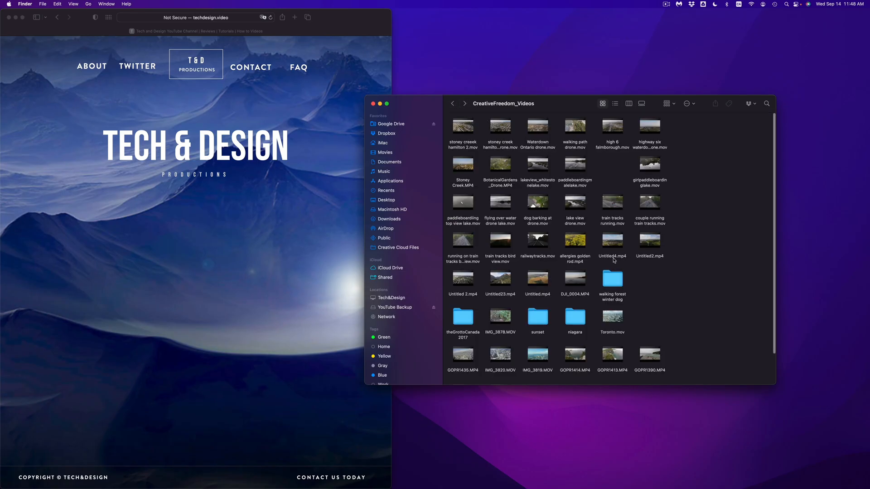
pyautogui.doubleClick(462, 317)
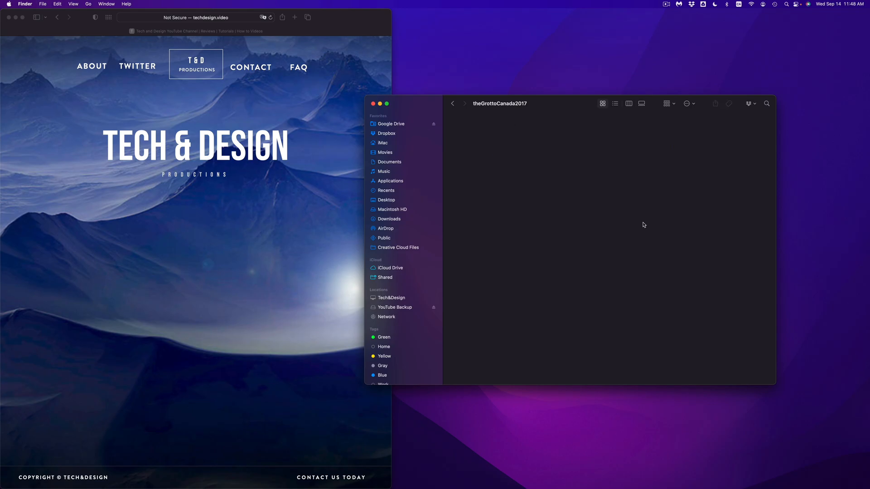
pyautogui.click(454, 104)
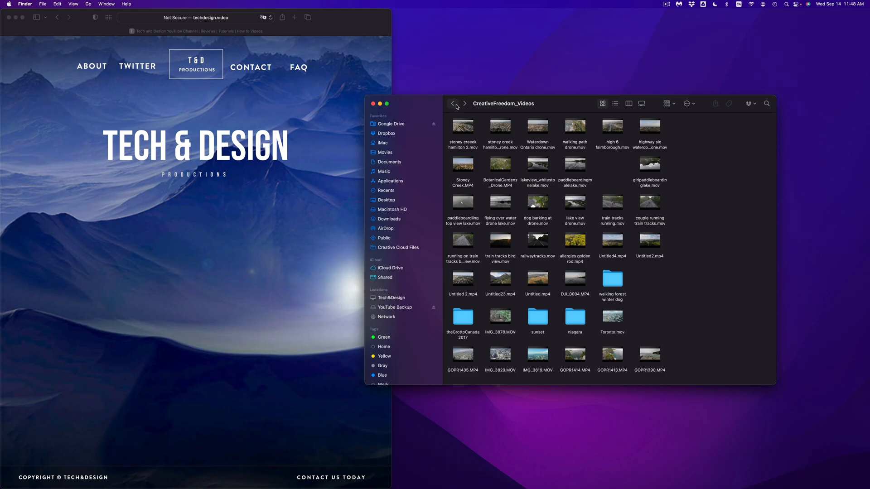
pyautogui.click(385, 190)
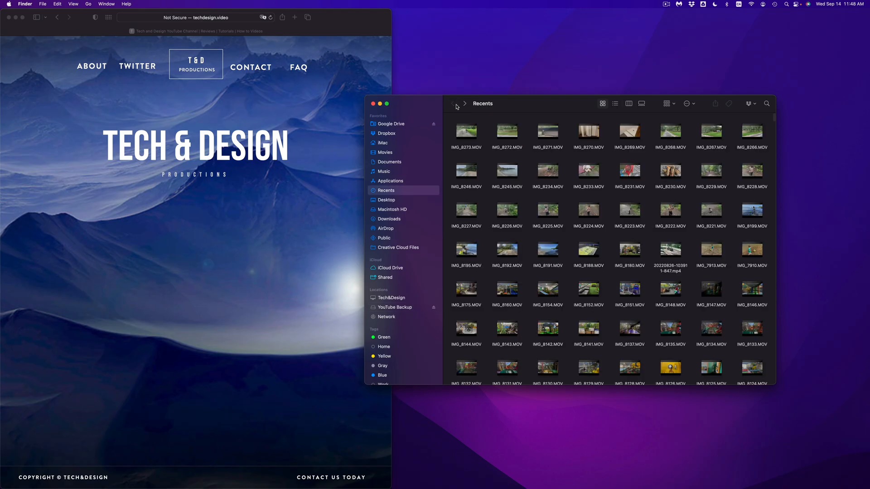
# View Get Info for YOUTUBE videos on YouTube Backup (7.97 TB, 9,897 items), then close it
pyautogui.click(394, 307)
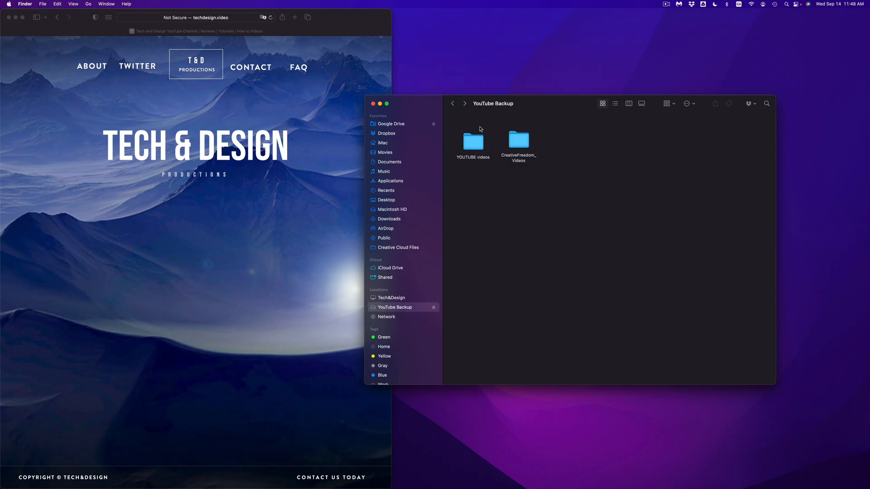
pyautogui.rightClick(472, 140)
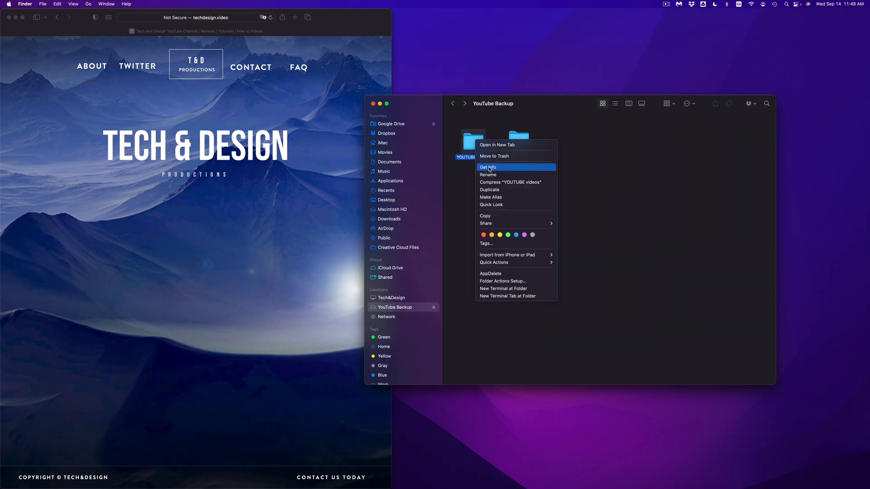
pyautogui.click(487, 167)
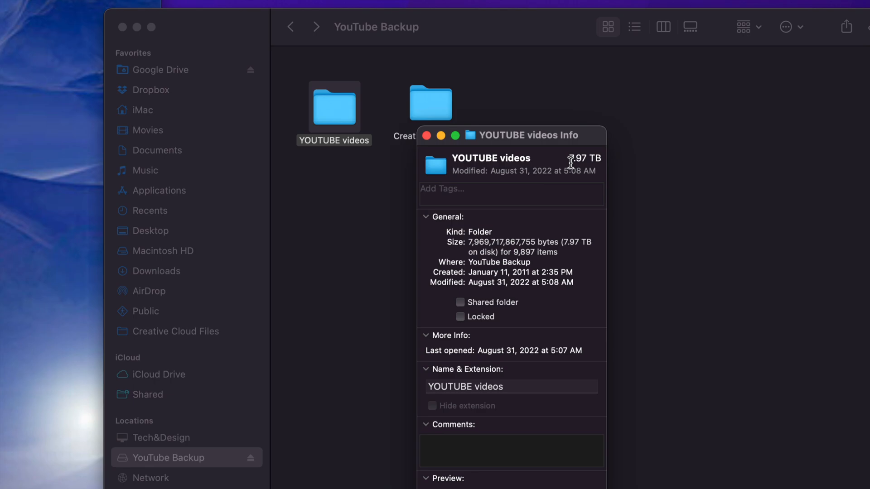
pyautogui.moveTo(437, 141)
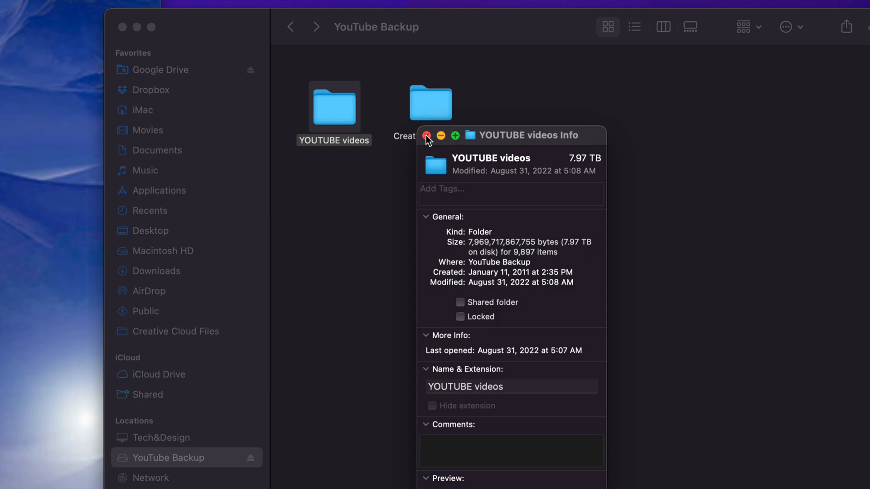
pyautogui.click(426, 135)
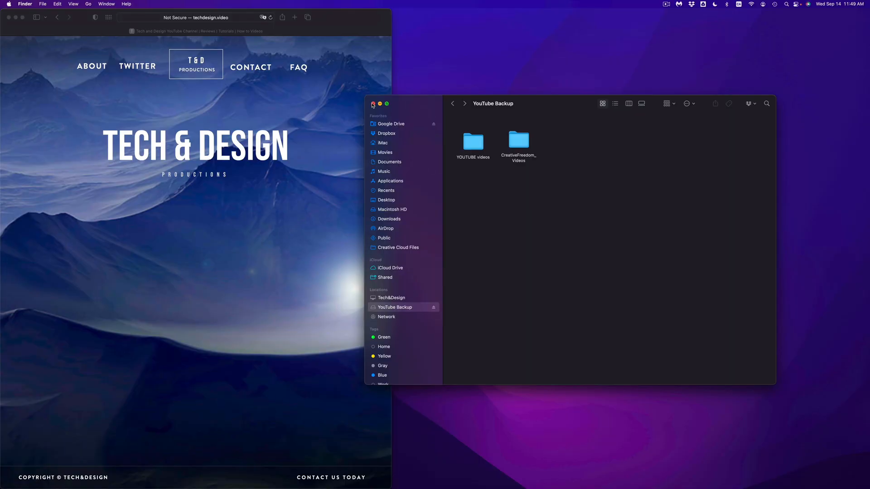
# Close the drive window and open Get Info for the YouTube Backup desktop icon
pyautogui.click(372, 103)
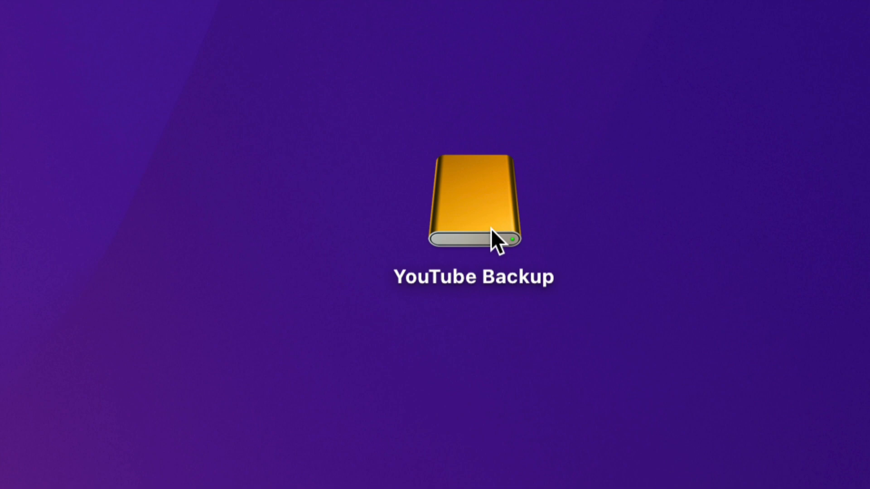
pyautogui.rightClick(494, 239)
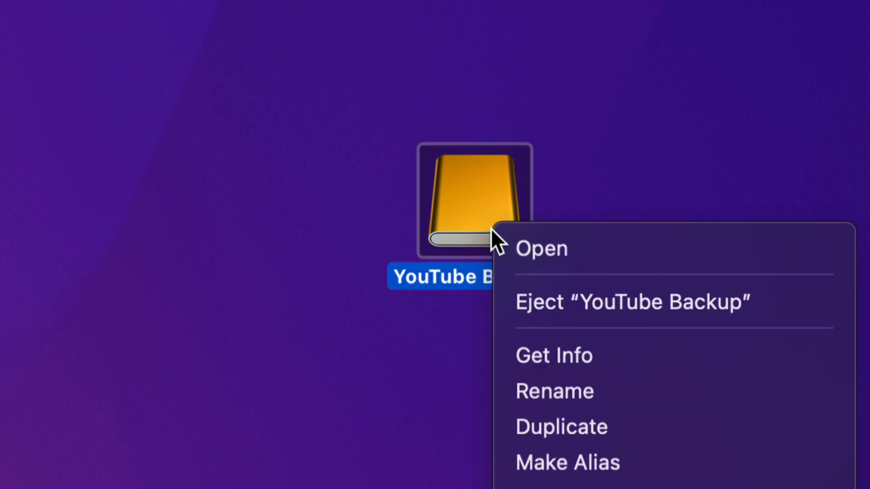
pyautogui.moveTo(570, 359)
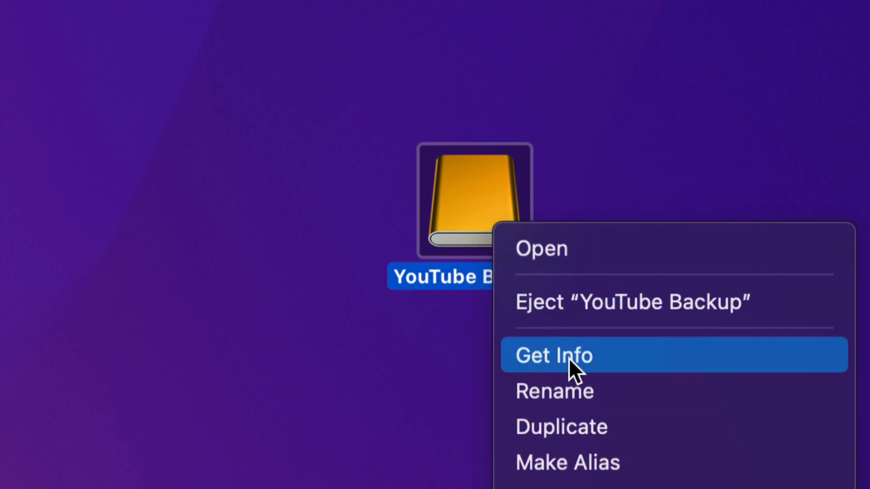
pyautogui.click(553, 355)
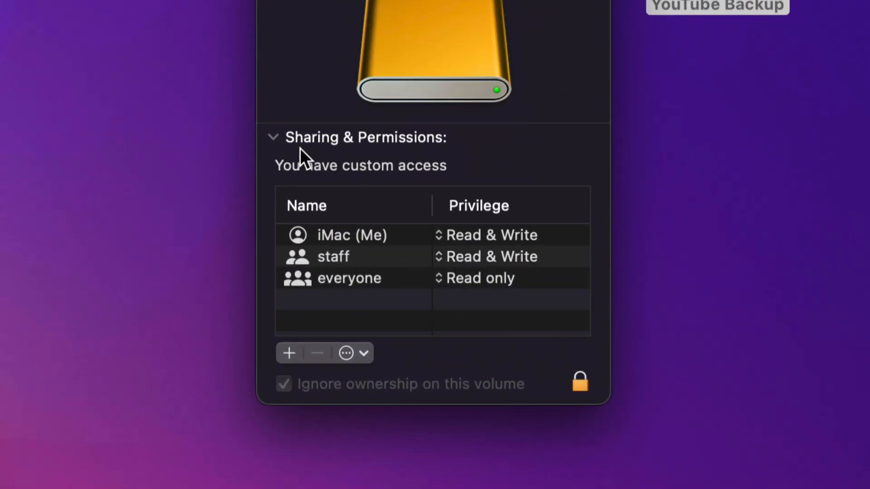
pyautogui.moveTo(276, 149)
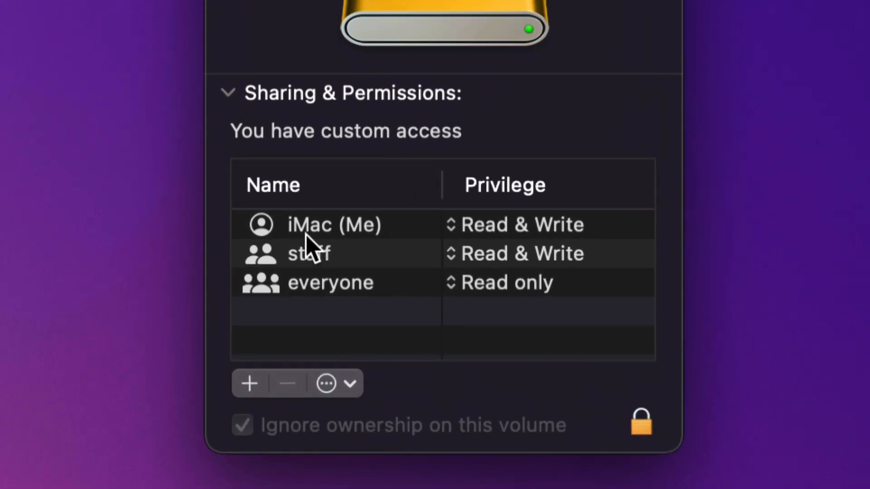
pyautogui.moveTo(308, 252)
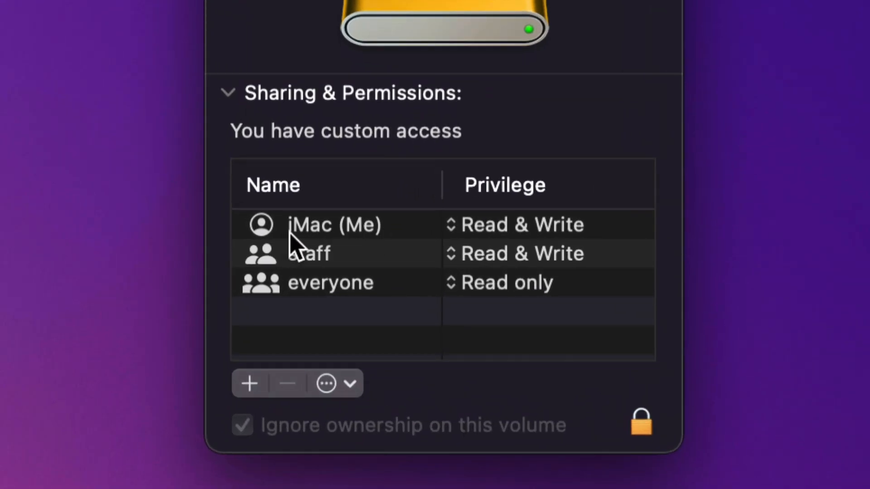
pyautogui.moveTo(385, 252)
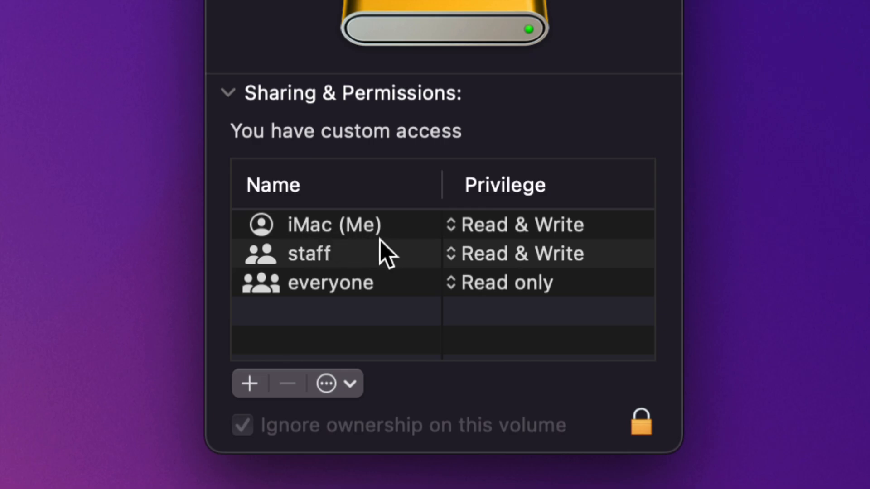
pyautogui.moveTo(486, 246)
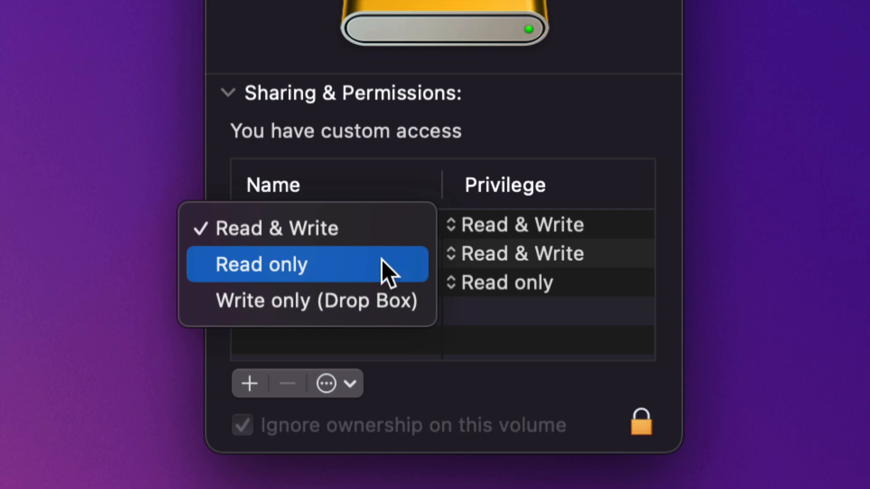
pyautogui.moveTo(283, 227)
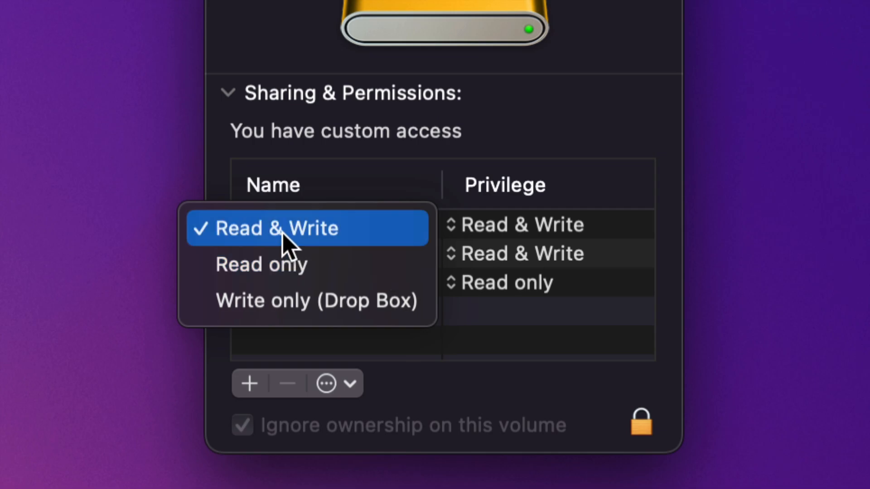
pyautogui.moveTo(613, 383)
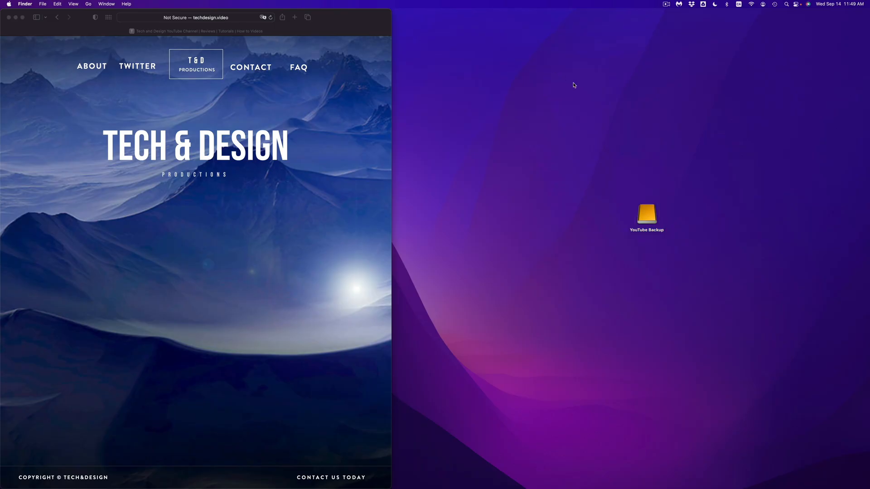
# Open YouTube Backup and view the YOUTUBE videos folder's sharing permissions in Get Info
pyautogui.click(647, 213)
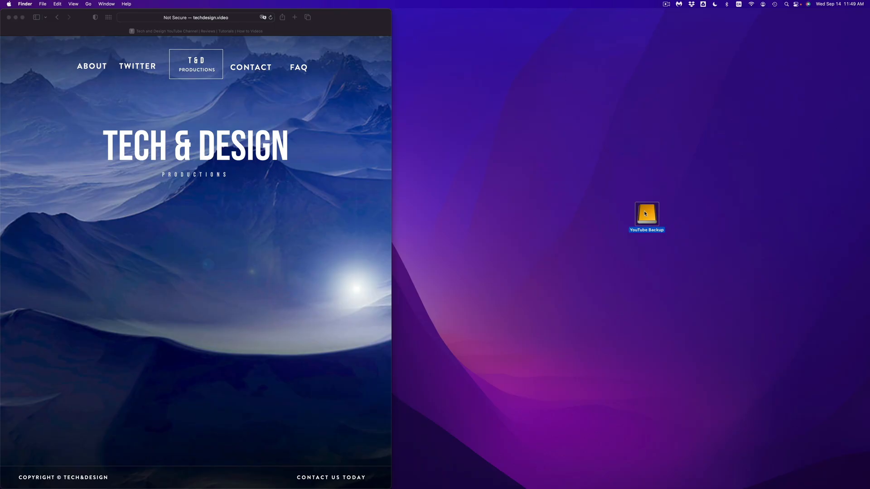
pyautogui.doubleClick(646, 213)
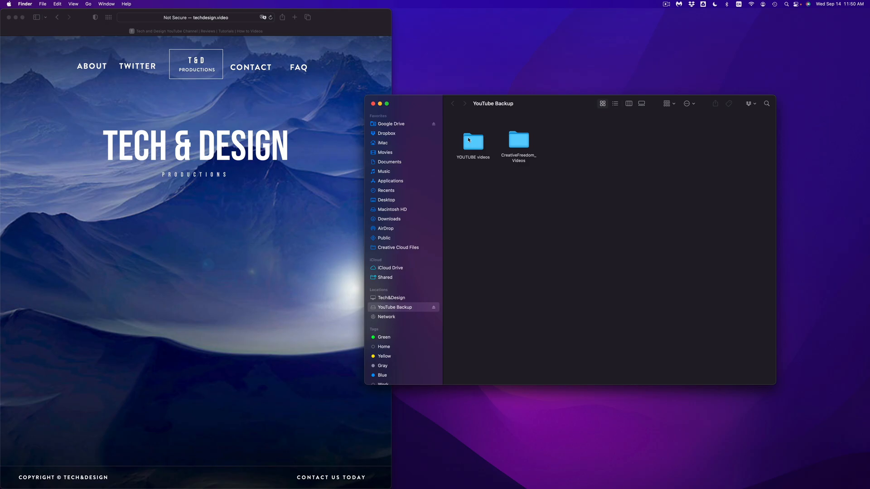
pyautogui.moveTo(480, 123)
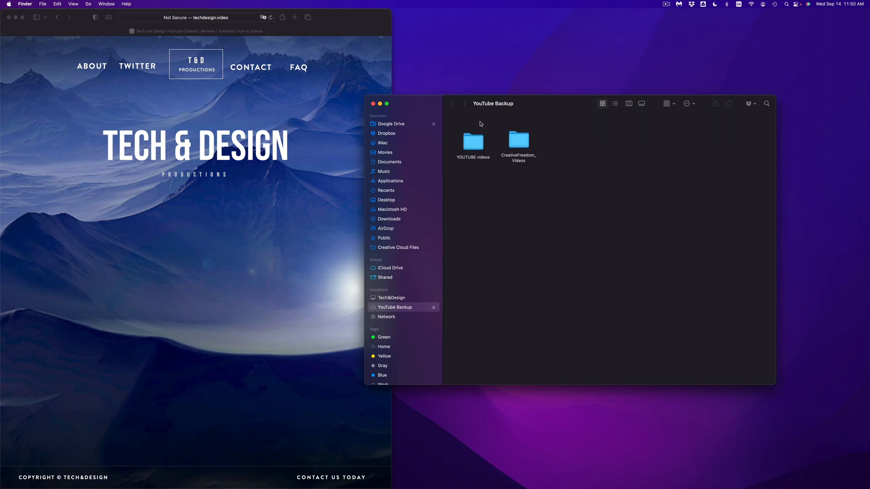
pyautogui.rightClick(472, 141)
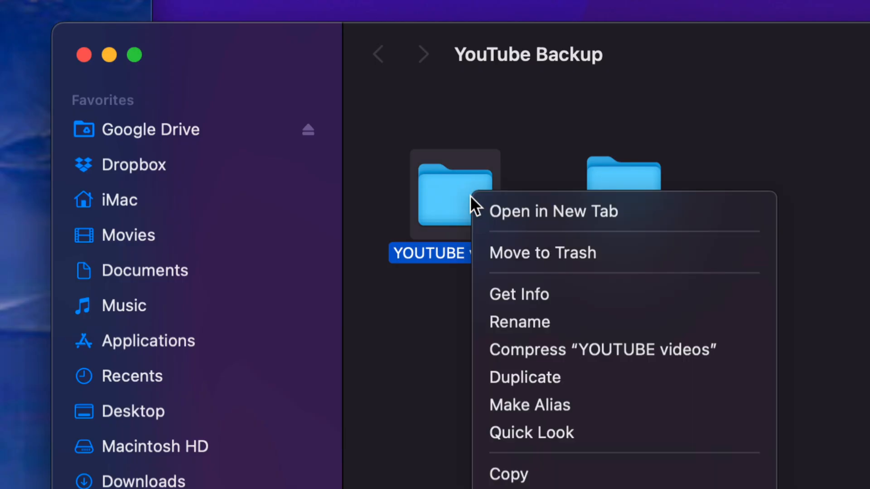
pyautogui.moveTo(518, 294)
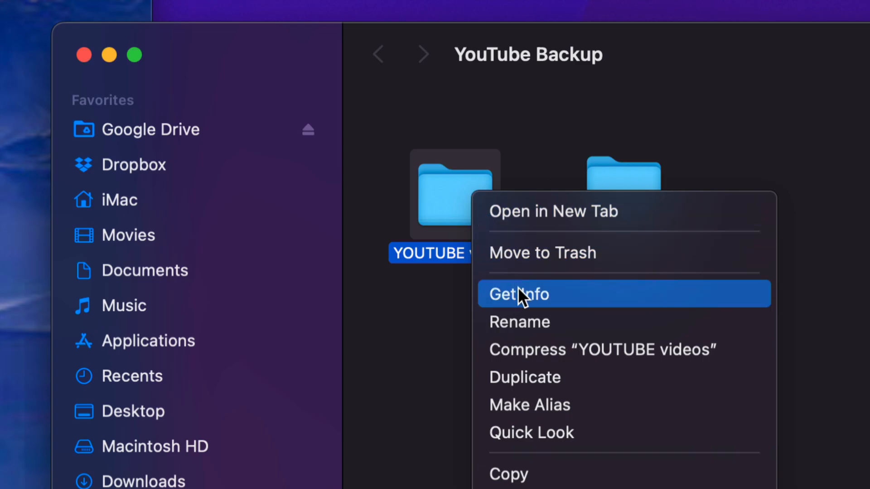
pyautogui.click(518, 293)
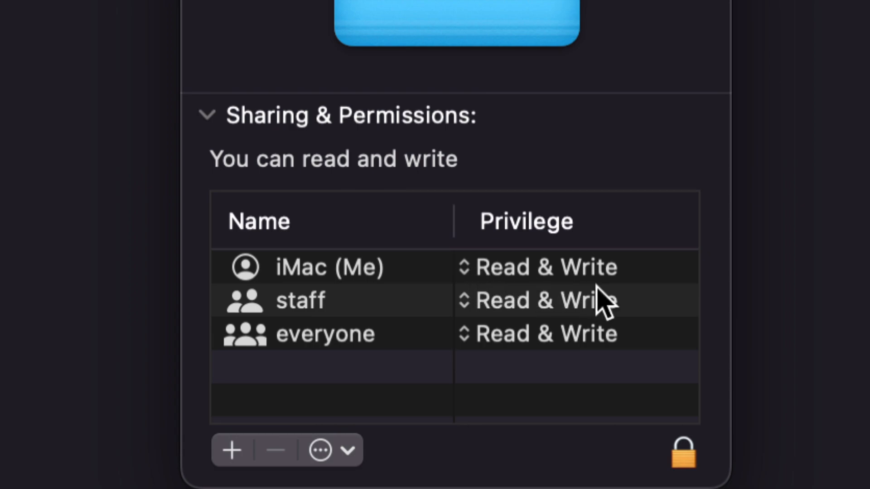
pyautogui.moveTo(574, 277)
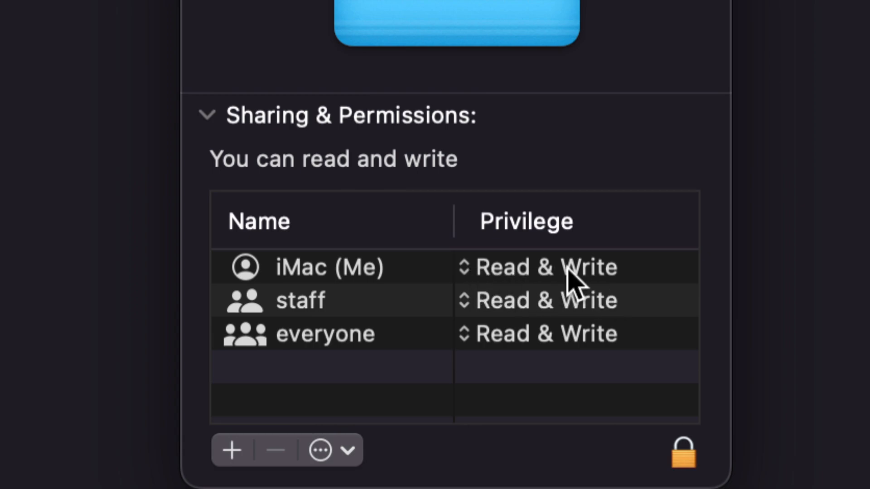
pyautogui.moveTo(432, 283)
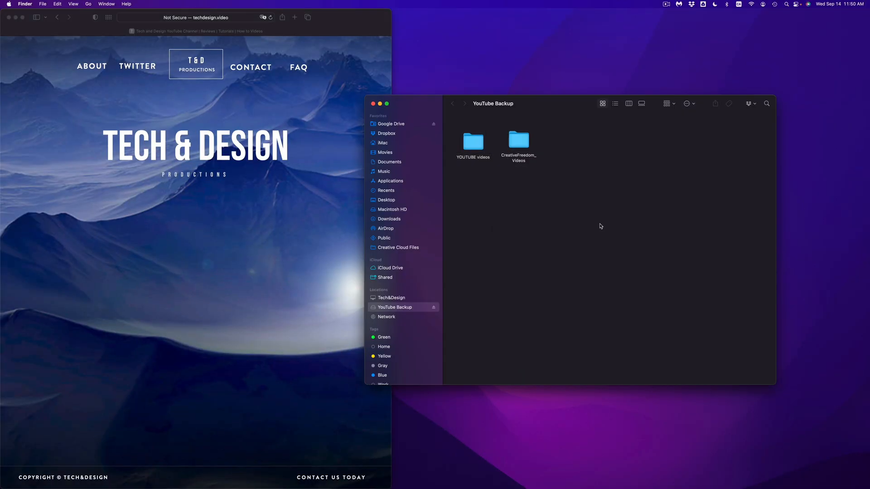
pyautogui.moveTo(458, 148)
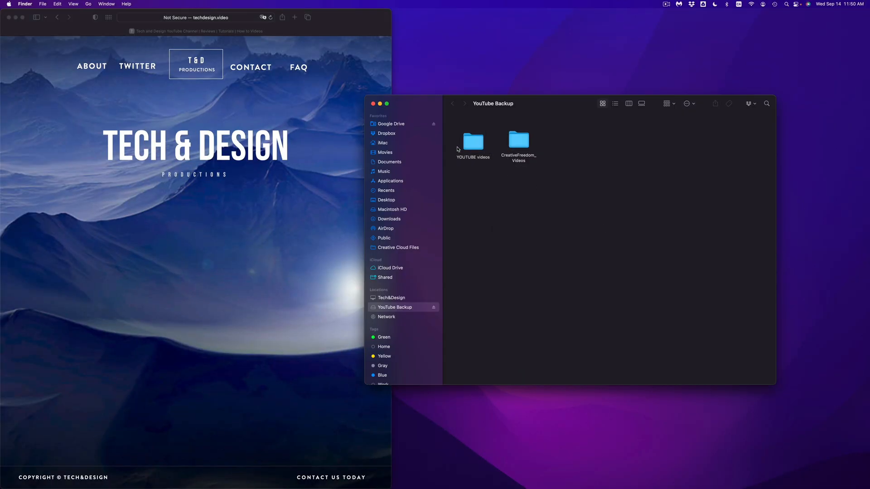
pyautogui.moveTo(503, 156)
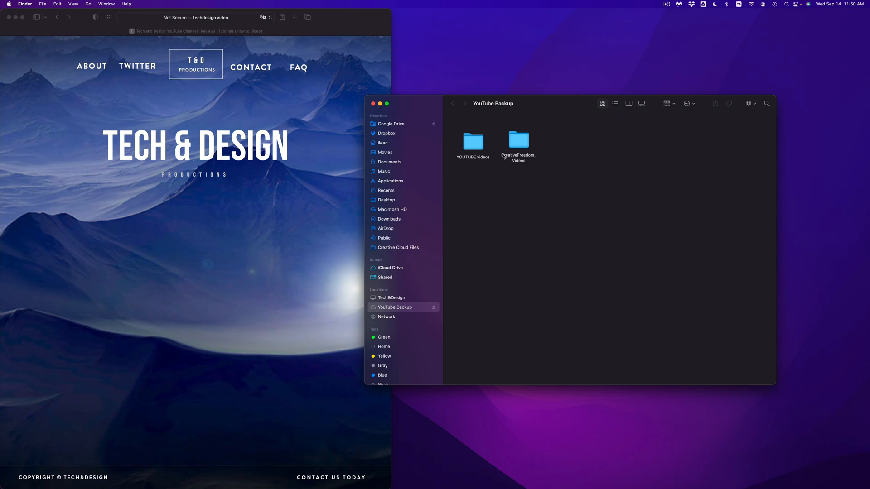
pyautogui.moveTo(516, 150)
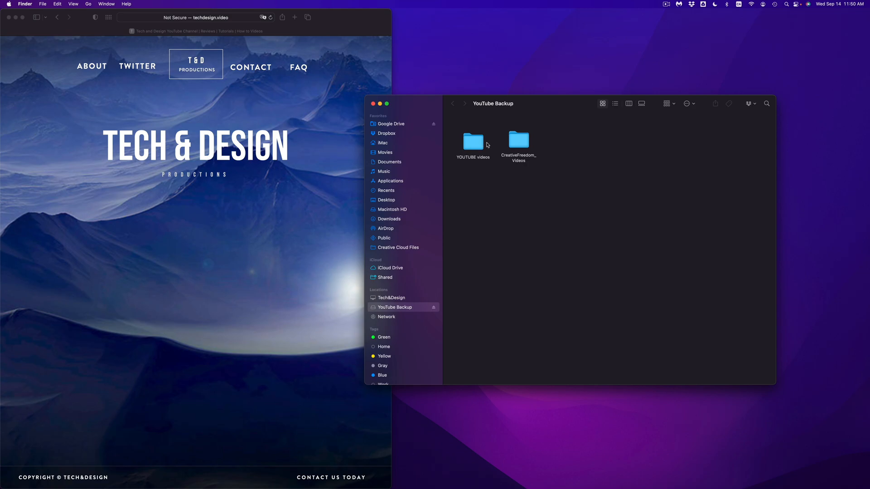
pyautogui.moveTo(514, 151)
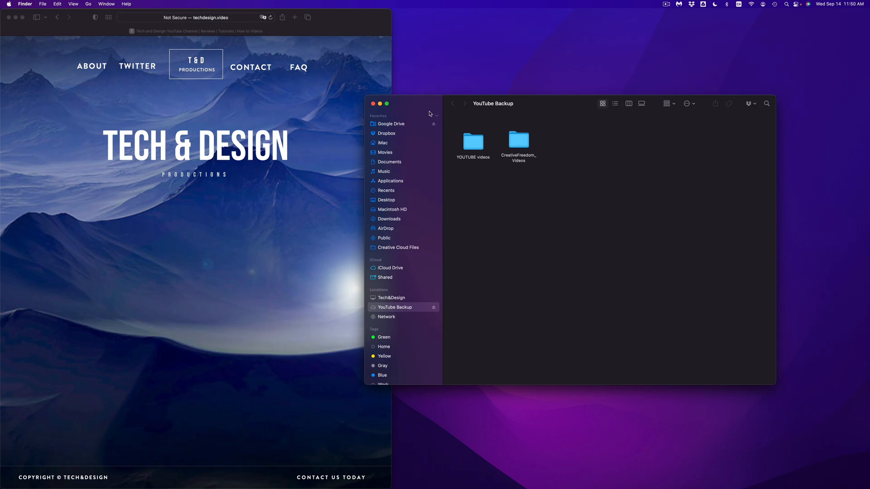
pyautogui.moveTo(408, 109)
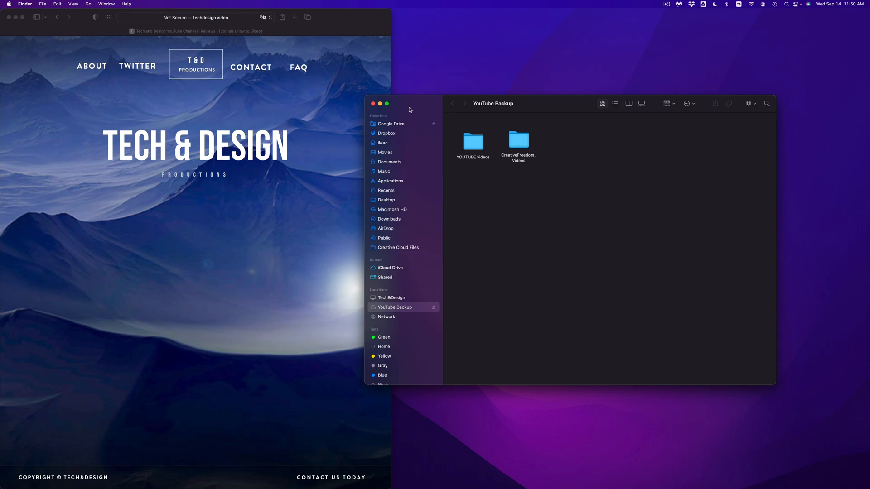
# Close the YouTube Backup Finder window
pyautogui.click(374, 103)
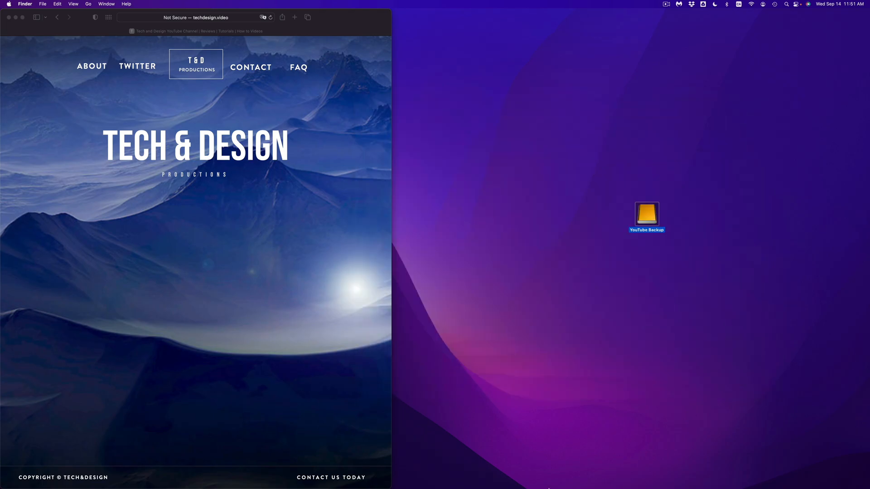
pyautogui.moveTo(571, 472)
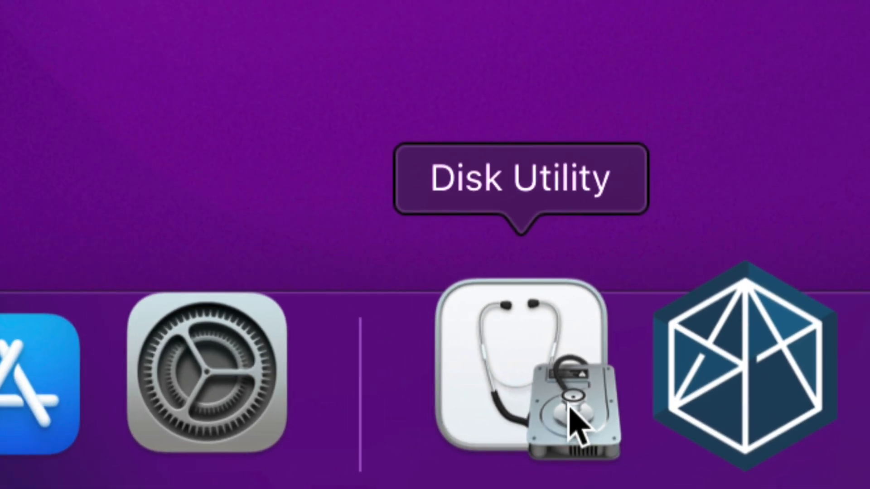
# Search 'disk utility' in Spotlight and launch Disk Utility from the results
pyautogui.click(524, 382)
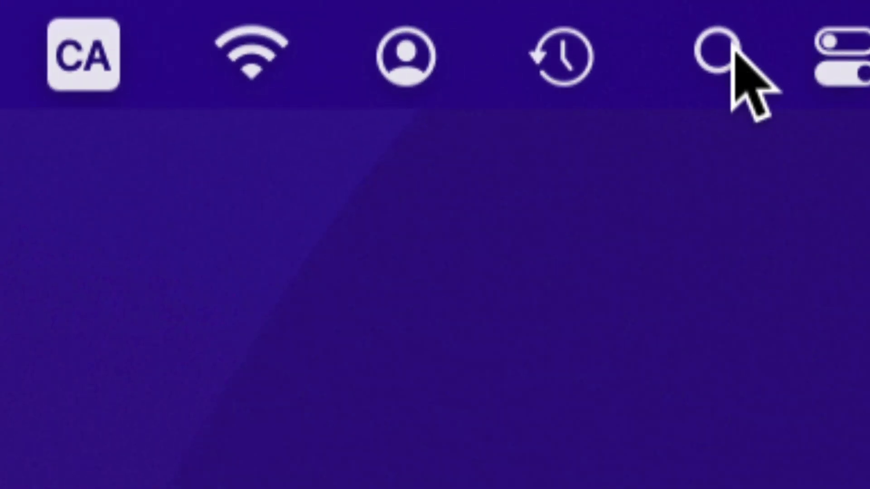
pyautogui.click(716, 56)
pyautogui.write('disk')
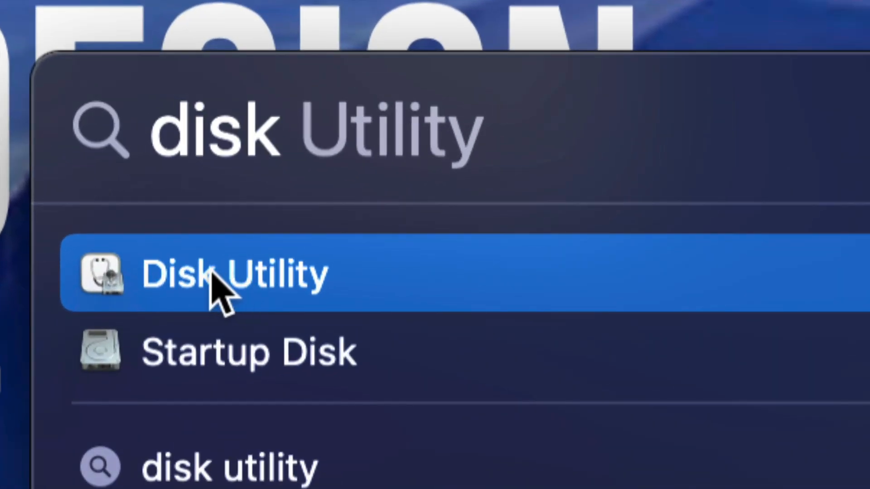
pyautogui.click(233, 274)
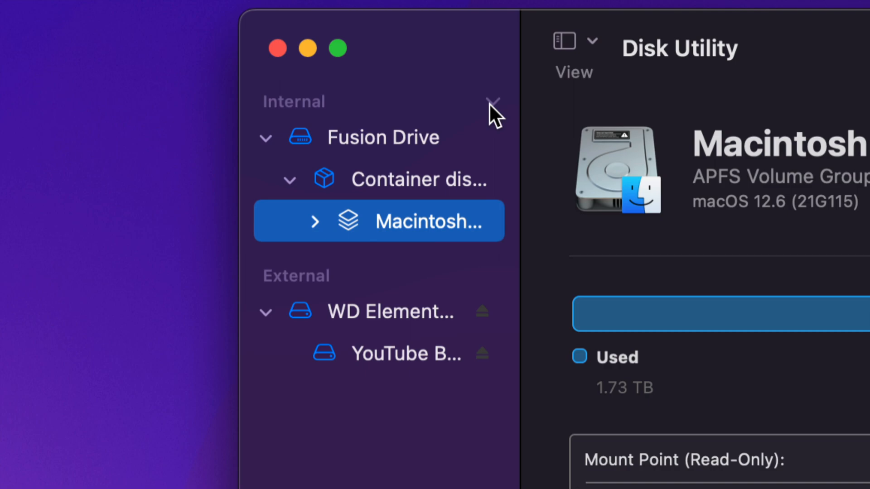
# Collapse the Internal drives section and confirm View > Show All Devices is checked
pyautogui.click(492, 101)
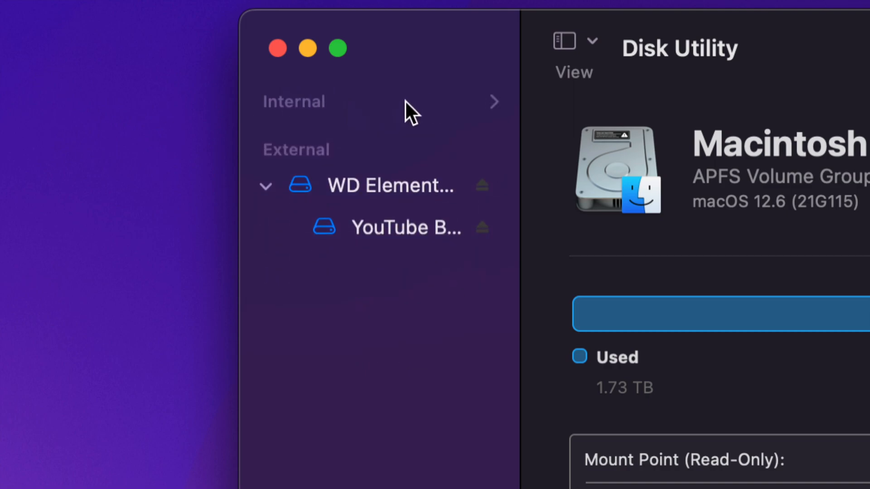
pyautogui.moveTo(534, 148)
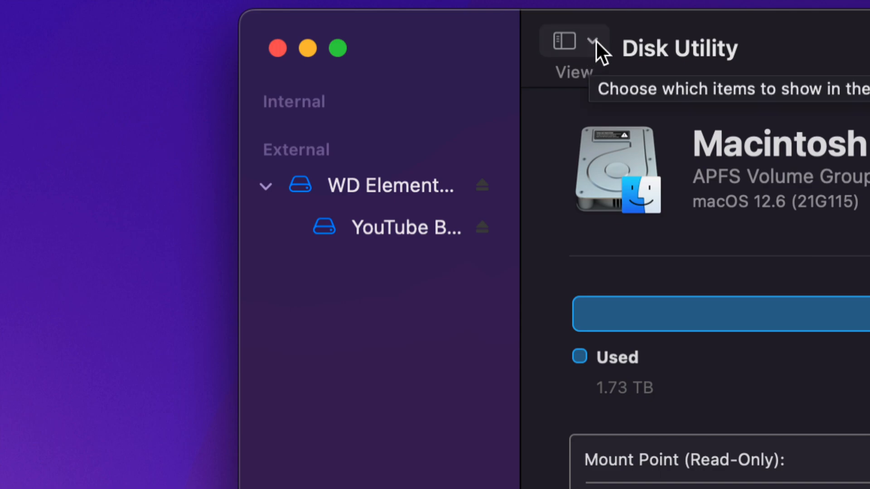
pyautogui.click(591, 41)
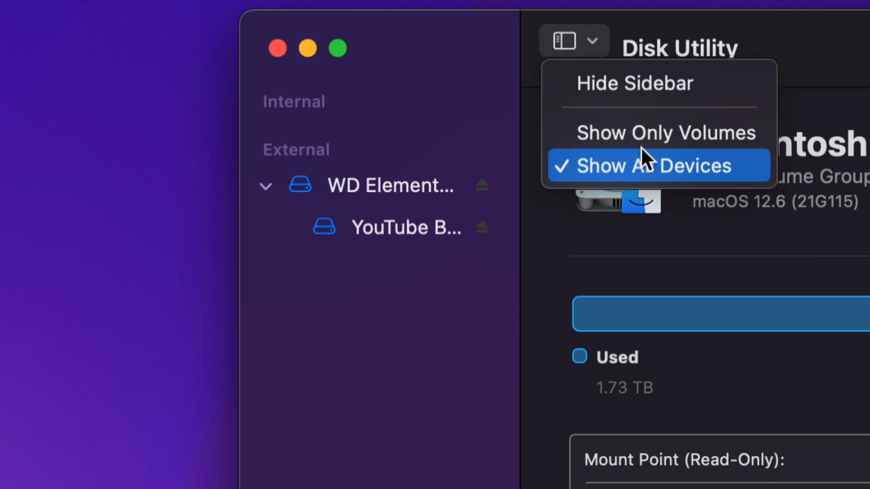
pyautogui.moveTo(705, 176)
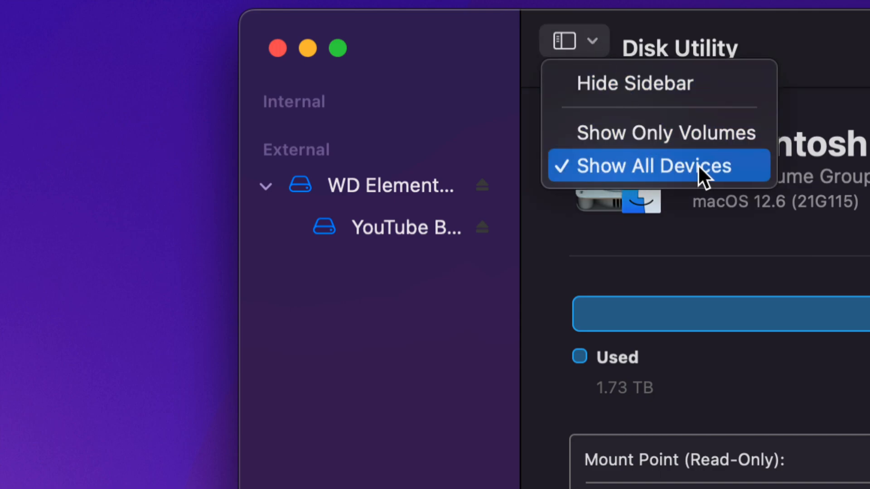
pyautogui.moveTo(632, 83)
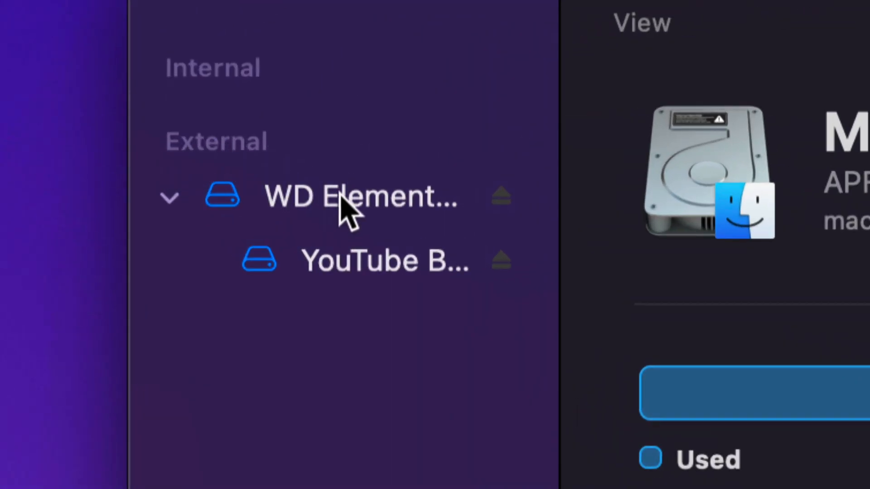
pyautogui.moveTo(363, 319)
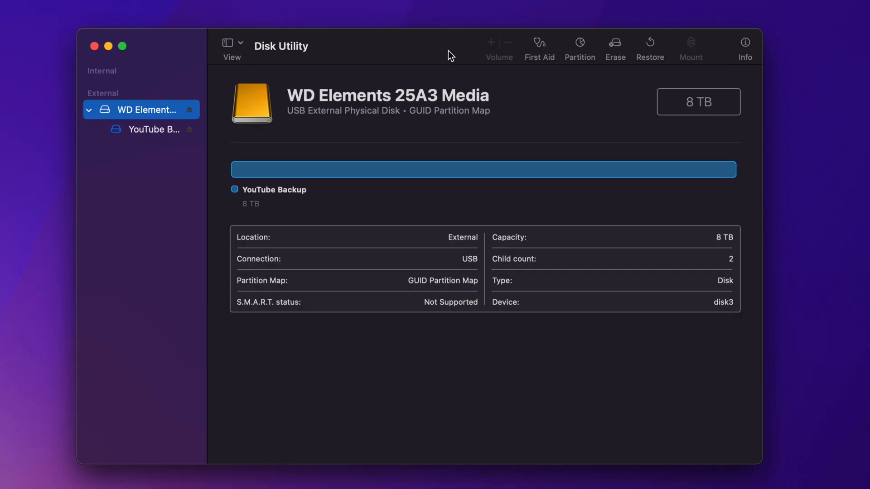
pyautogui.moveTo(420, 95)
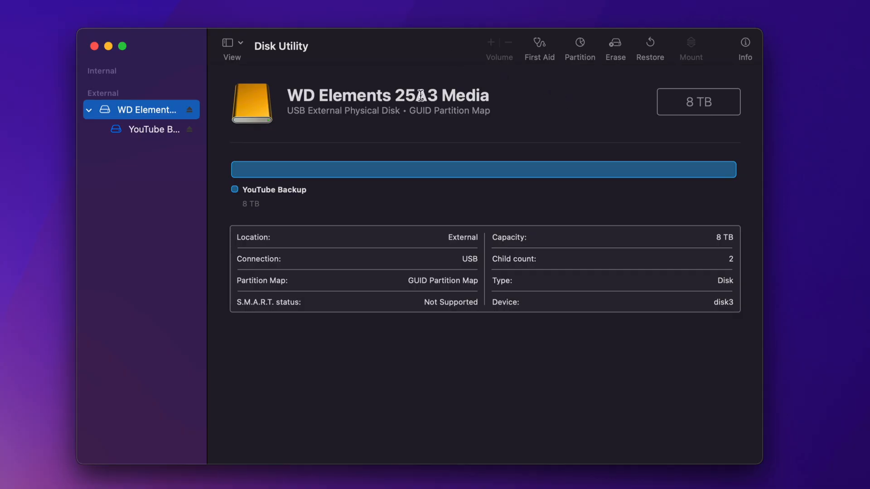
pyautogui.moveTo(131, 116)
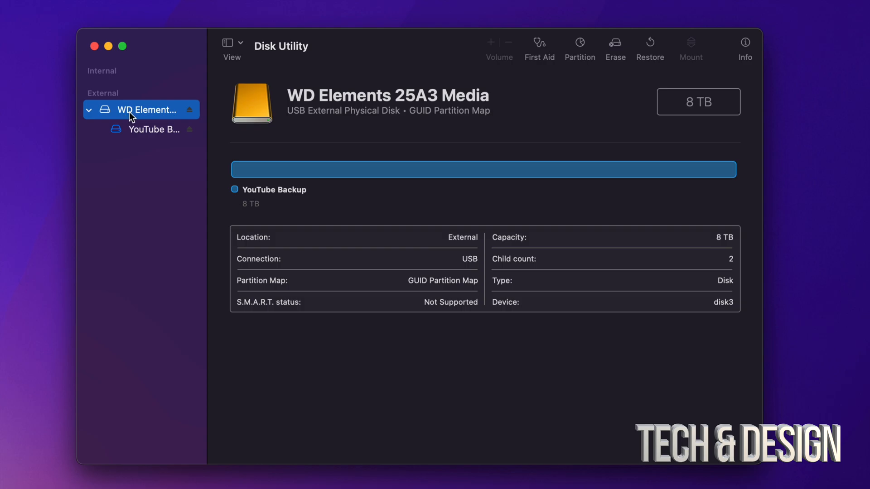
pyautogui.moveTo(615, 43)
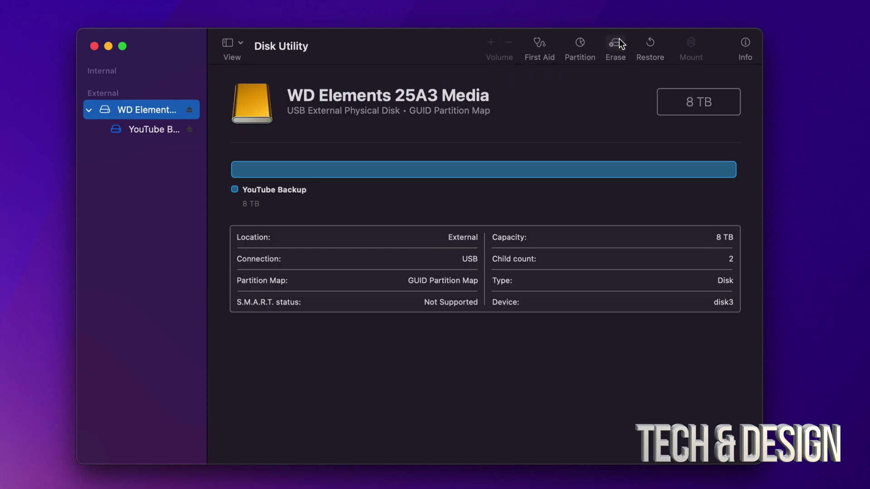
pyautogui.moveTo(615, 44)
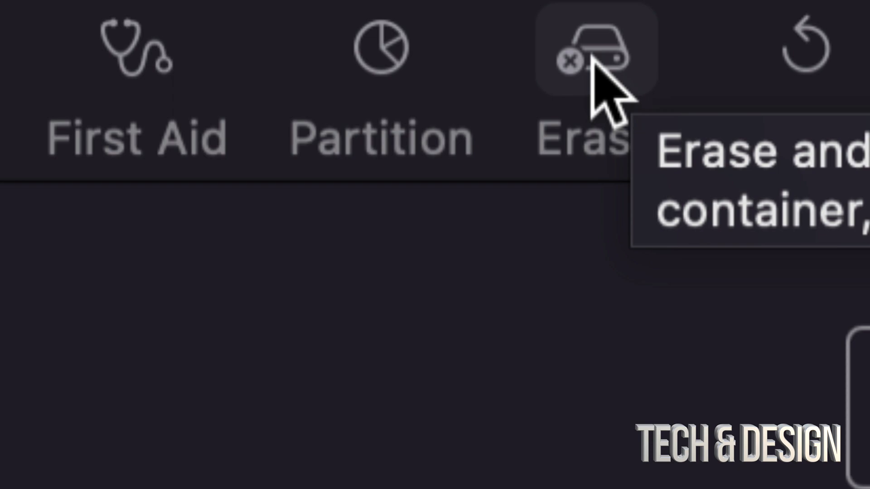
# Bring up the Erase prompt for the whole WD Elements 25A3 Media drive
pyautogui.click(590, 47)
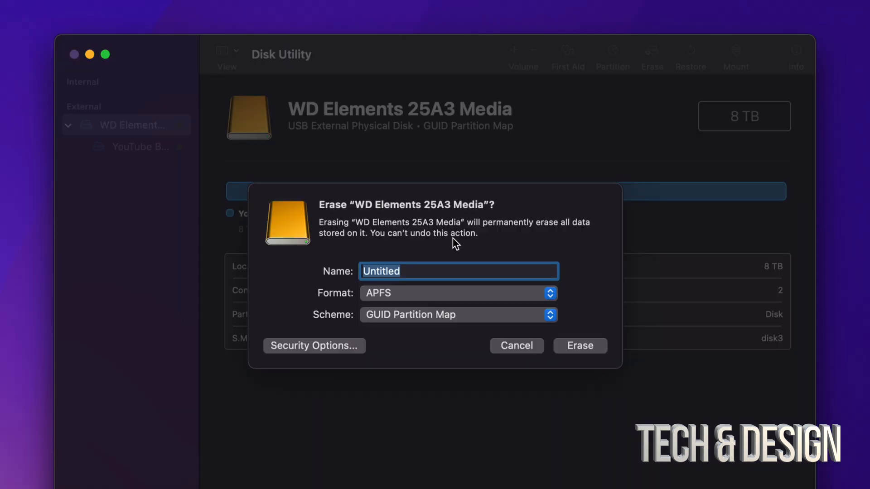
pyautogui.moveTo(470, 262)
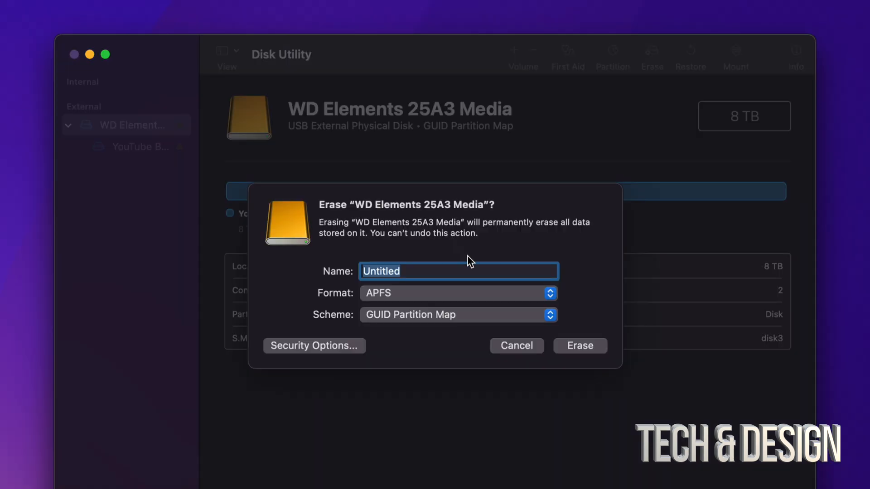
pyautogui.moveTo(504, 291)
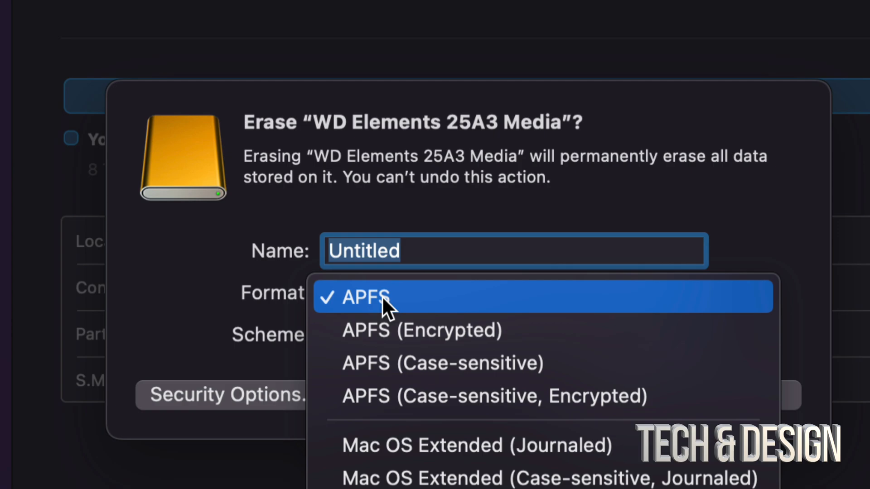
pyautogui.moveTo(444, 444)
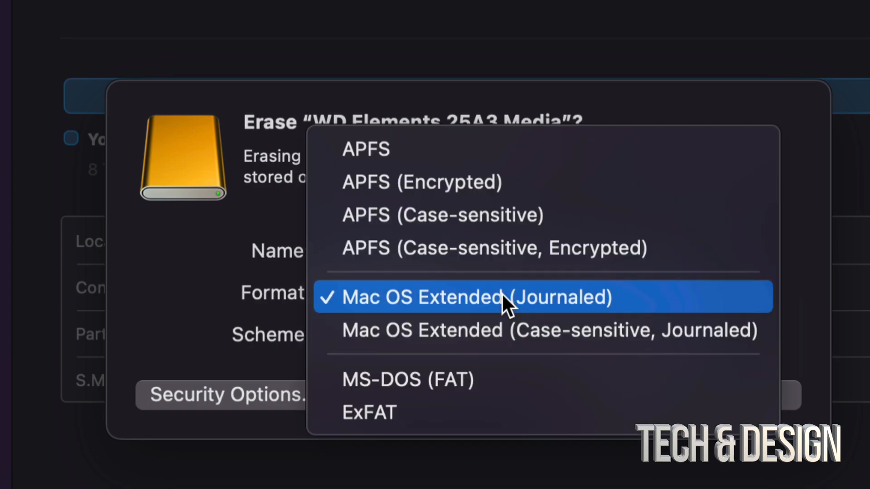
pyautogui.click(365, 149)
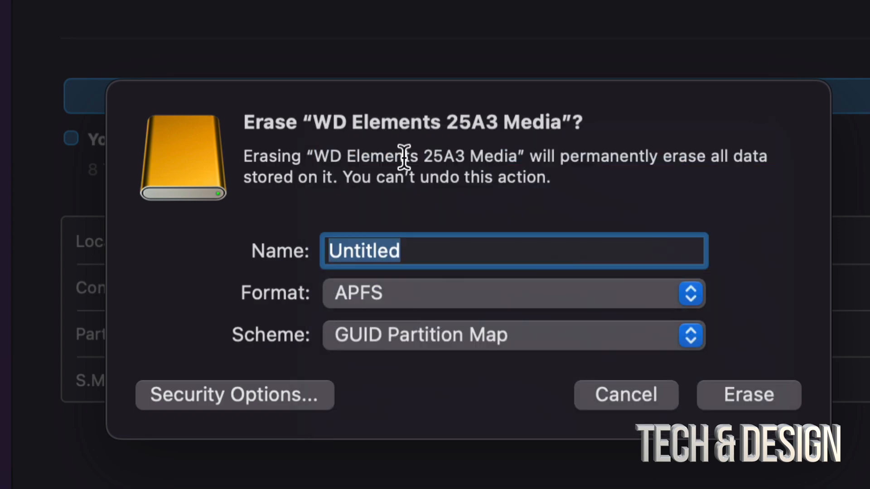
pyautogui.moveTo(461, 355)
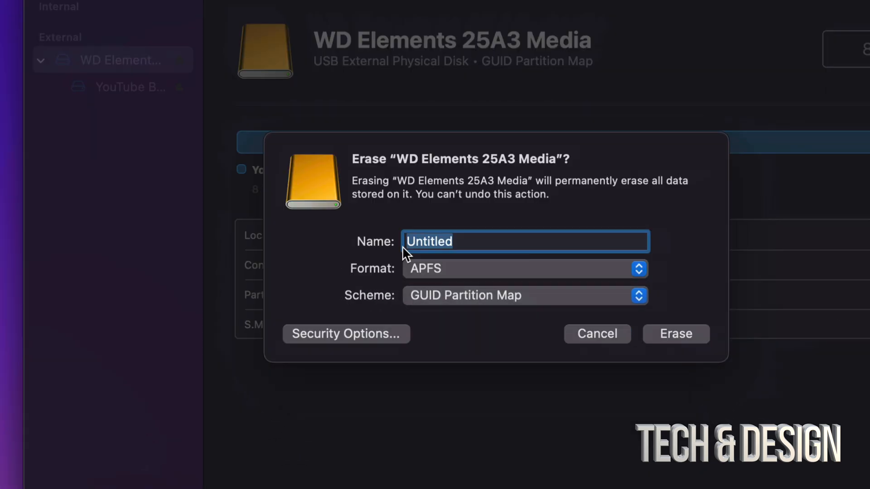
pyautogui.moveTo(435, 242)
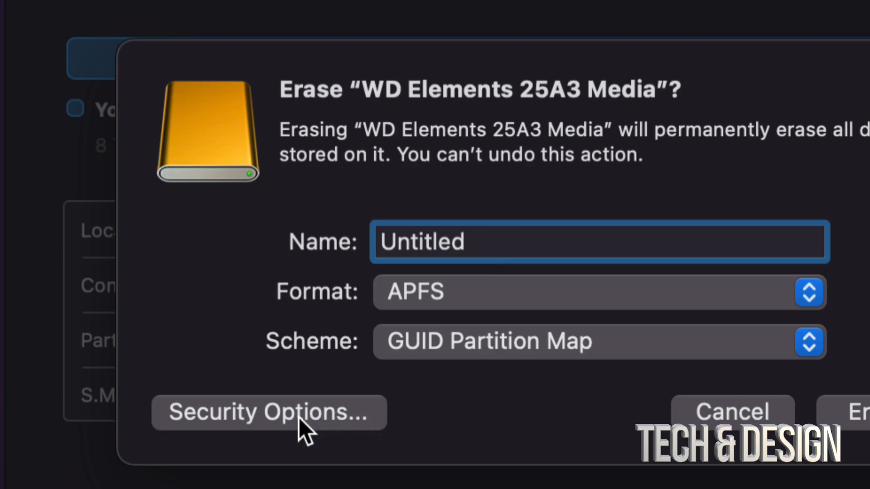
# Review Security Options and confirm the Fastest erase level
pyautogui.click(269, 412)
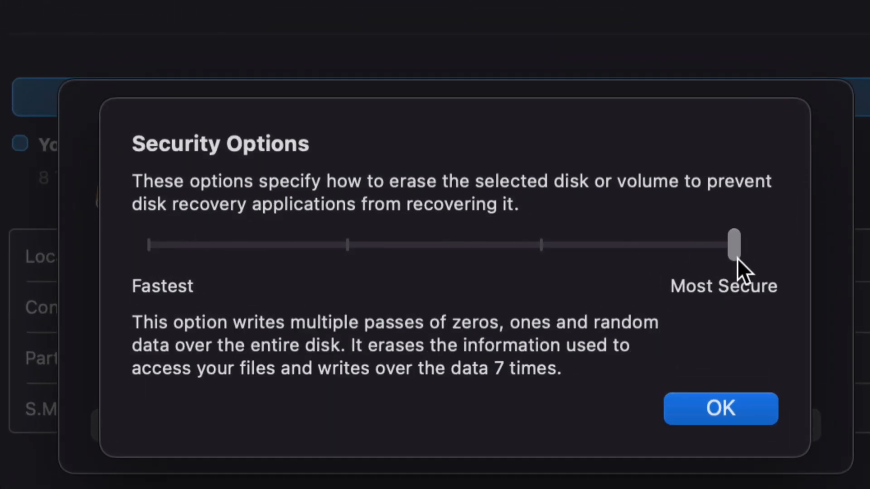
pyautogui.moveTo(735, 413)
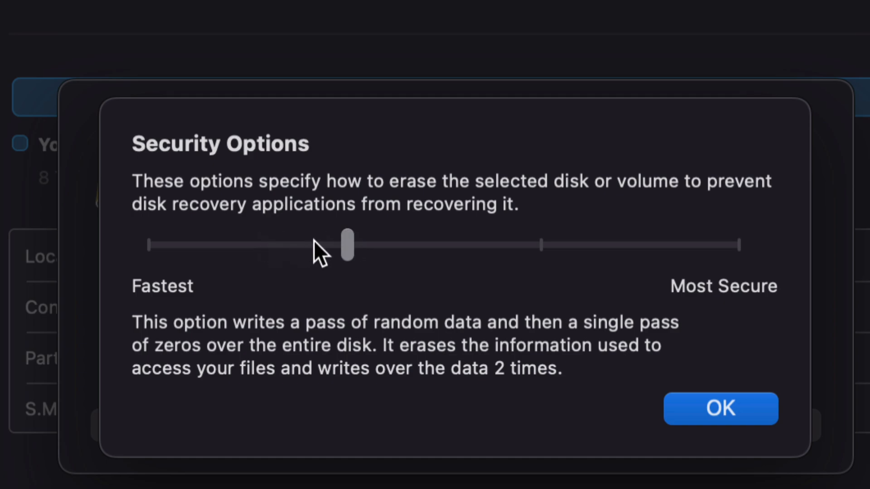
pyautogui.moveTo(820, 247)
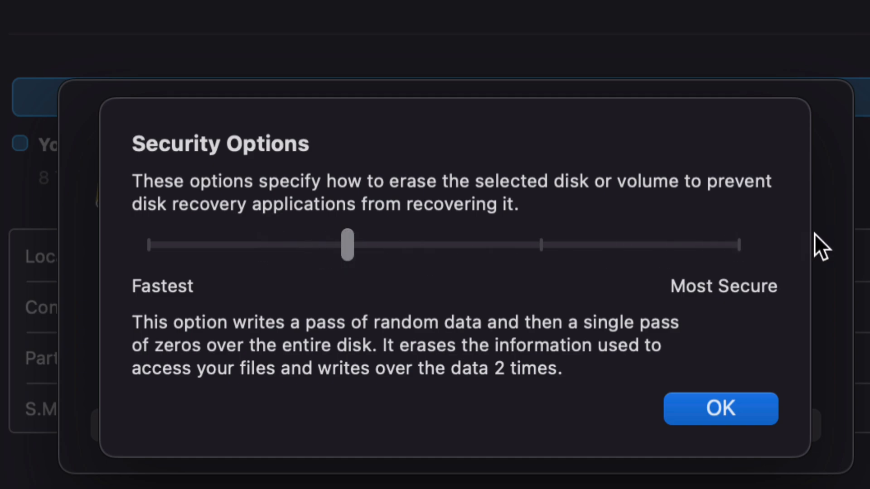
pyautogui.moveTo(709, 257)
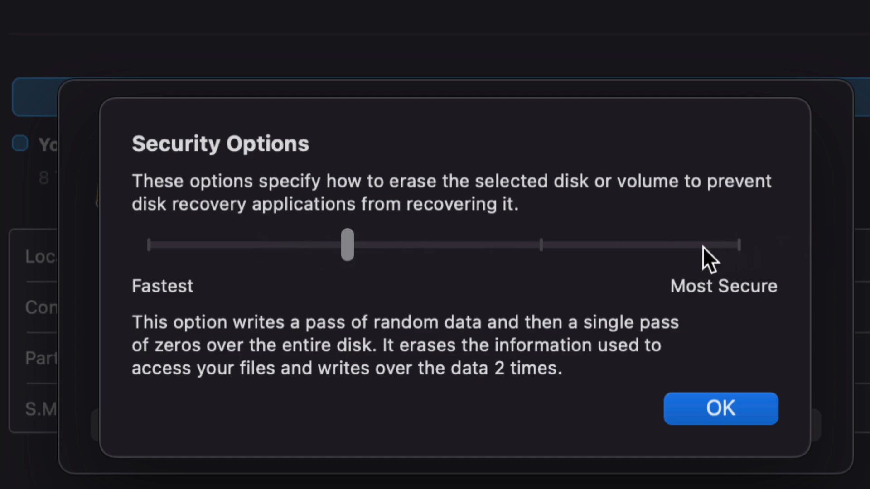
pyautogui.moveTo(157, 258)
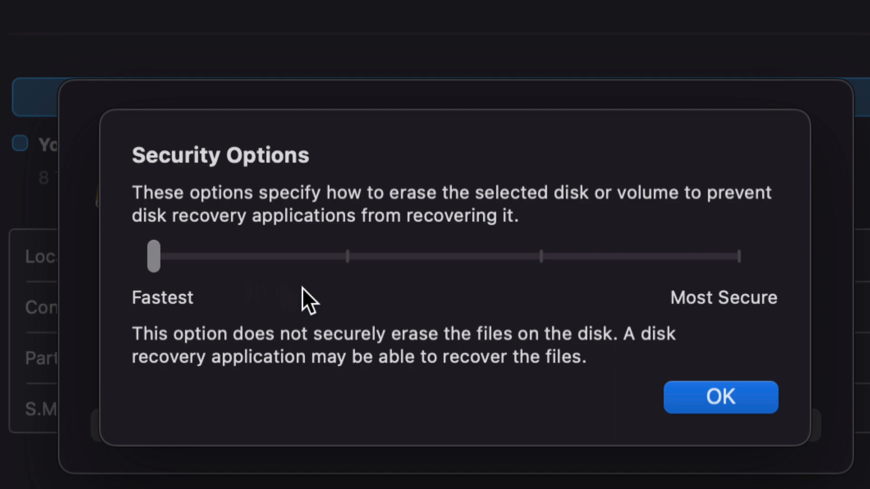
pyautogui.moveTo(217, 302)
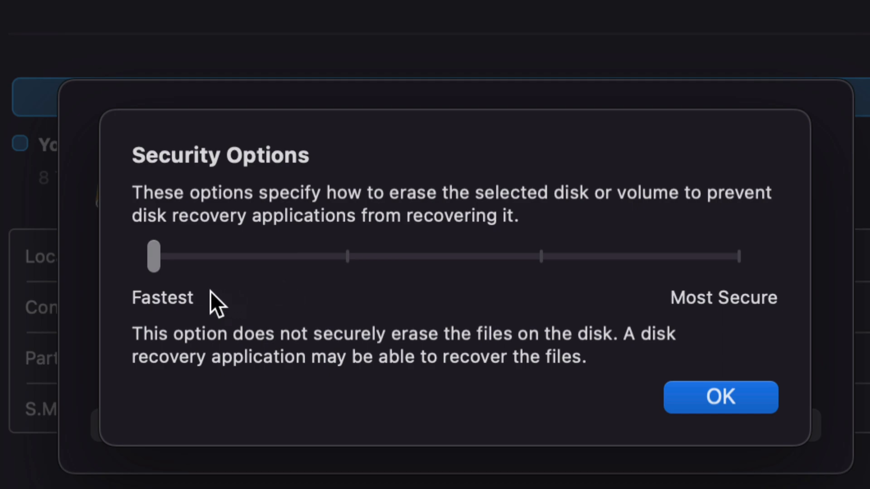
pyautogui.moveTo(501, 350)
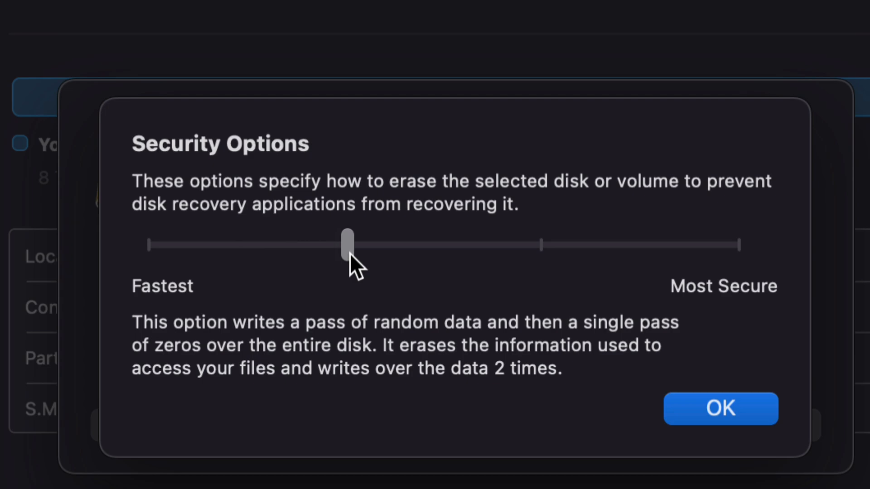
pyautogui.moveTo(509, 265)
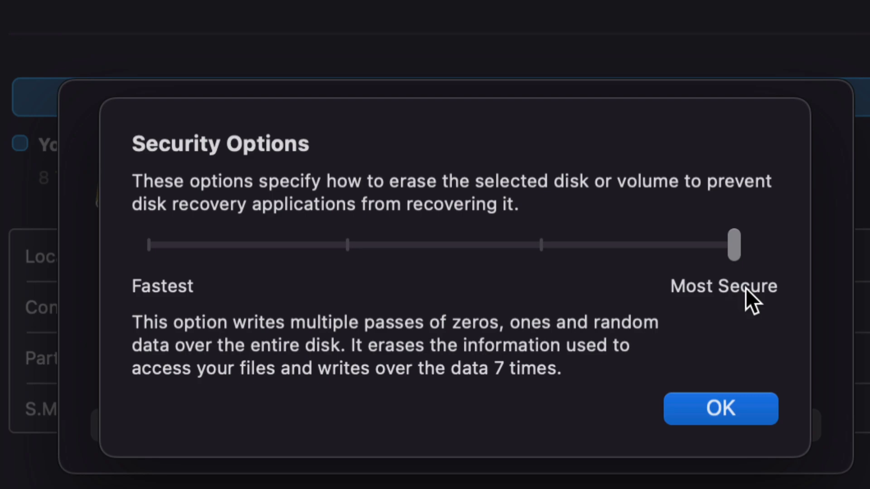
pyautogui.moveTo(177, 263)
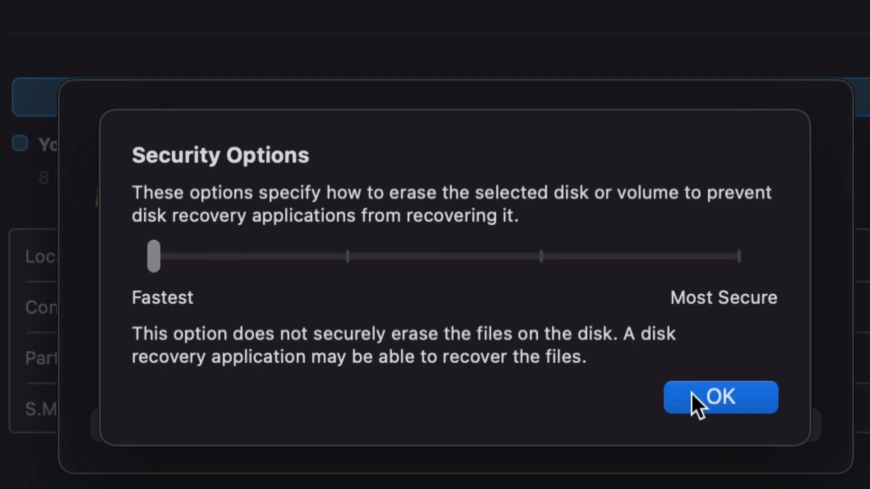
pyautogui.click(719, 397)
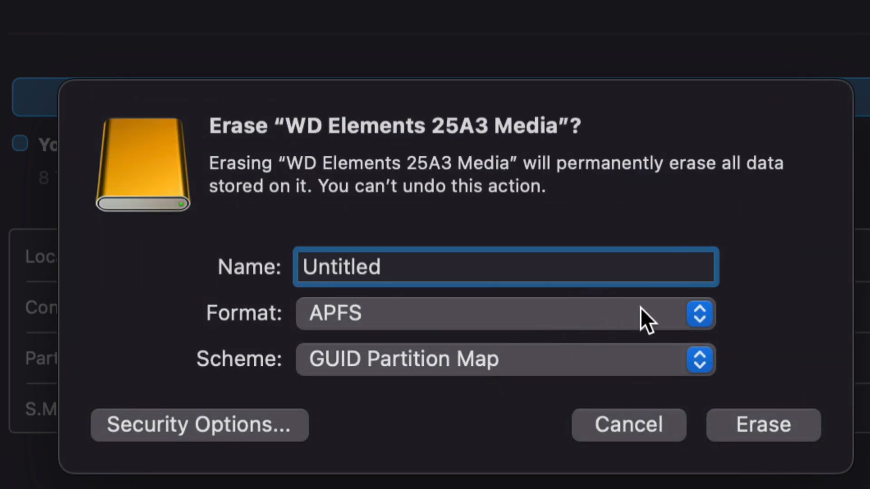
pyautogui.moveTo(649, 325)
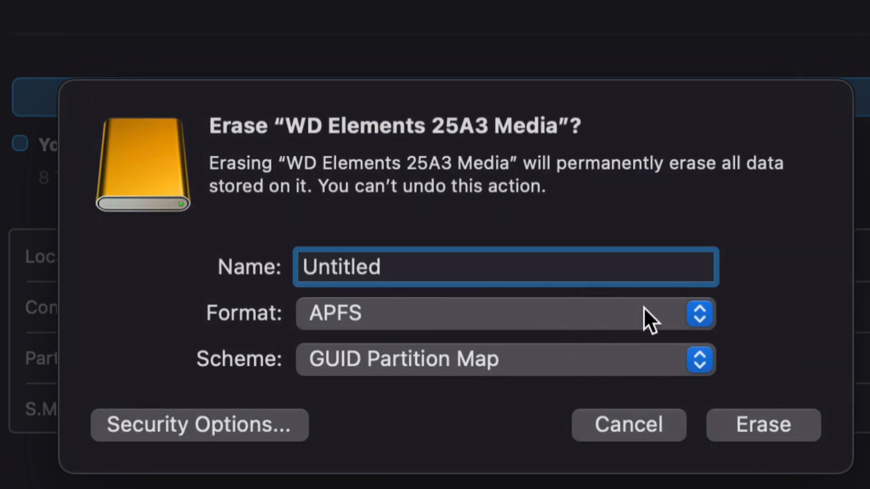
# Choose Mac OS Extended (Journaled) format, keep name Untitled, and erase the drive
pyautogui.click(698, 314)
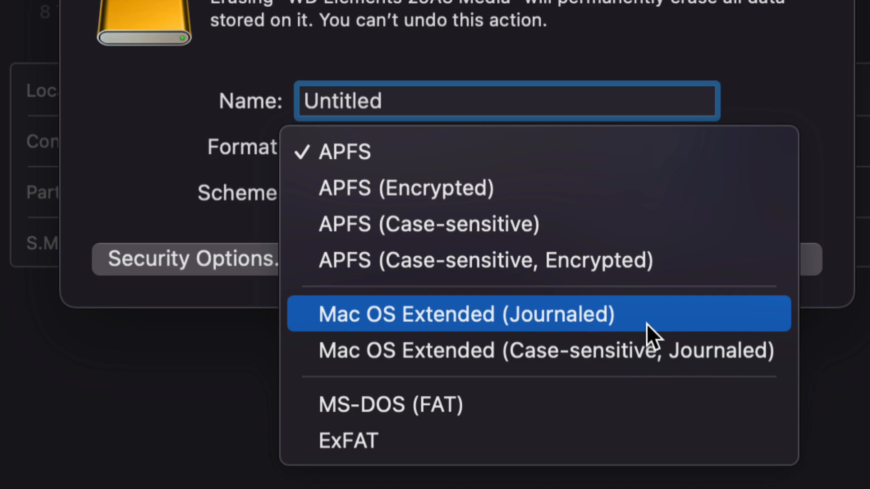
pyautogui.moveTo(501, 151)
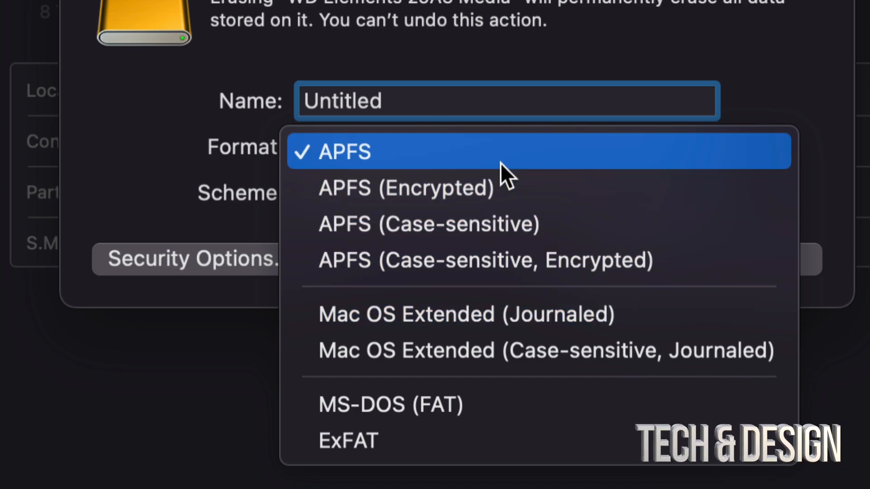
pyautogui.moveTo(475, 440)
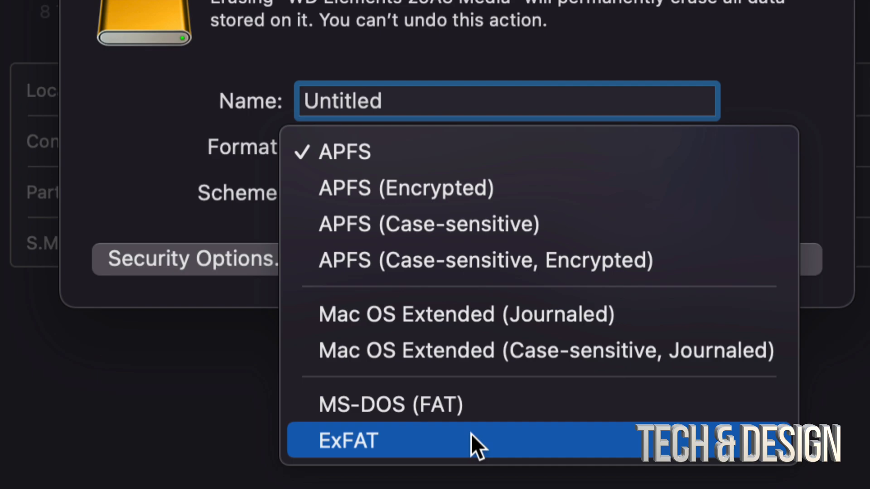
pyautogui.moveTo(599, 322)
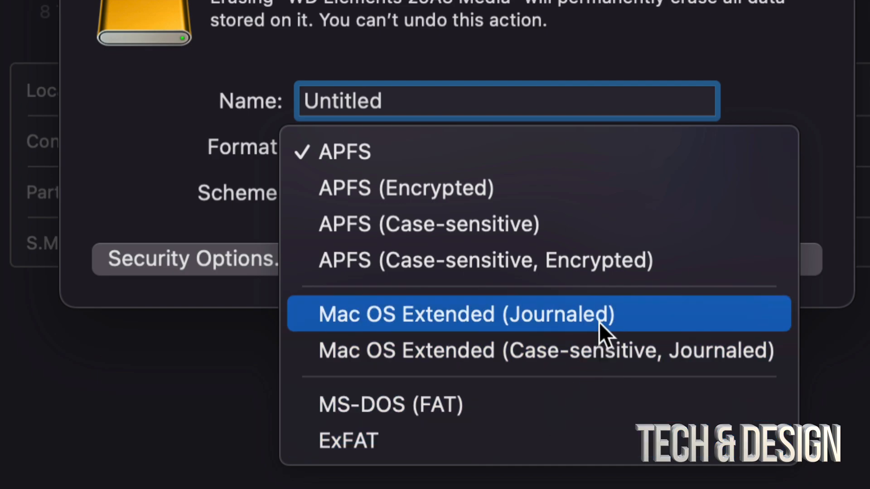
pyautogui.click(466, 314)
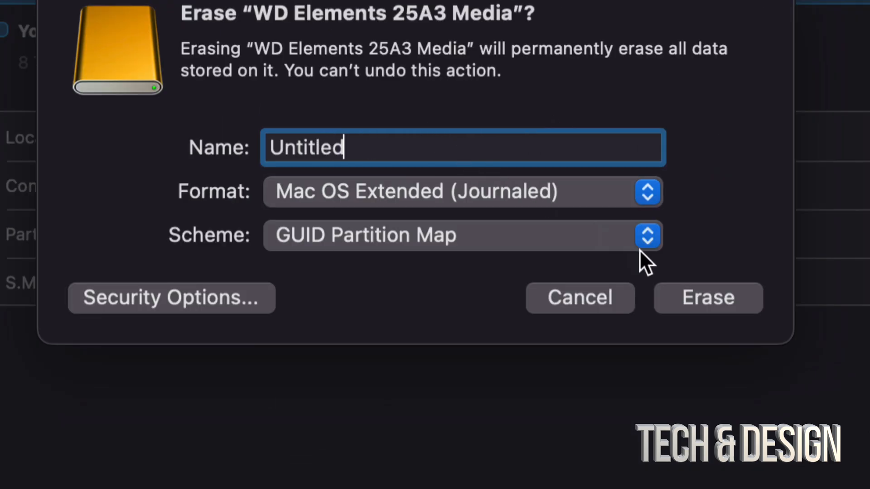
pyautogui.click(708, 298)
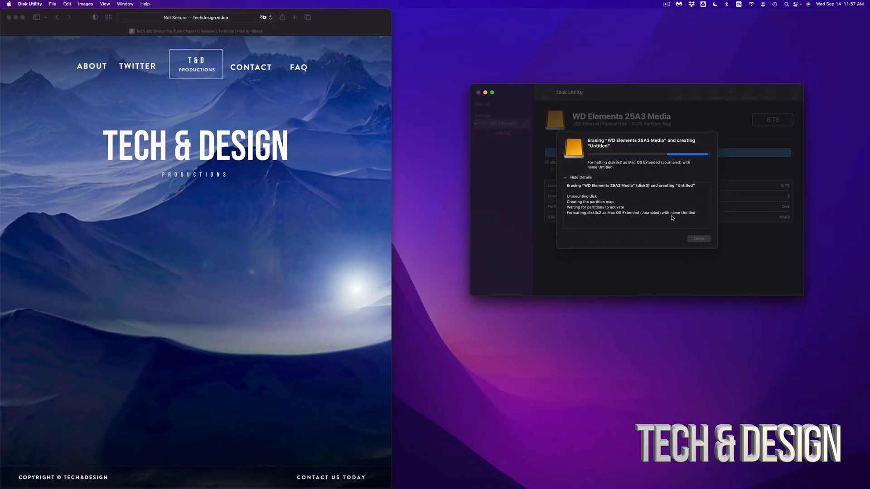
# Dismiss the 'Operation successful' erase report with Done
pyautogui.moveTo(568, 92); pyautogui.dragTo(531, 78)
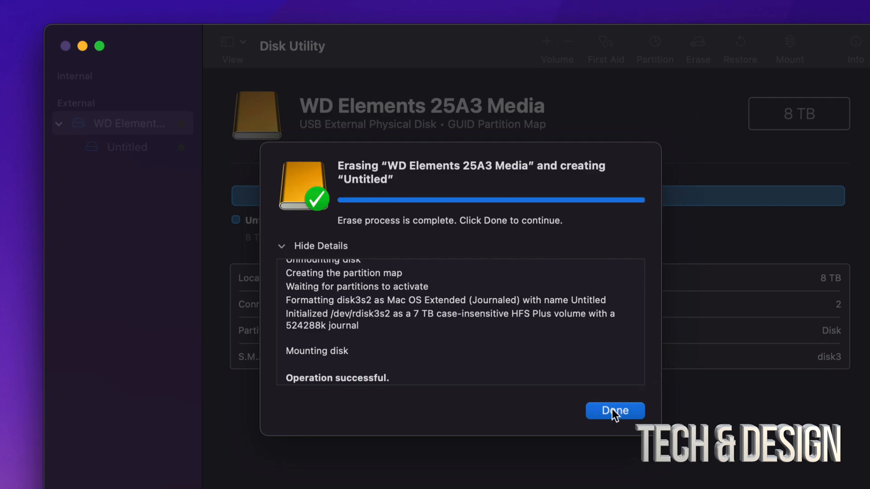
pyautogui.click(615, 411)
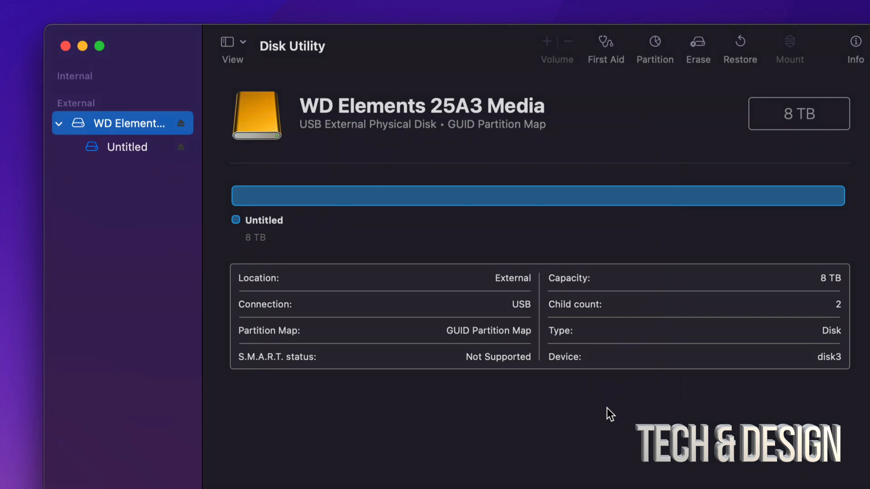
pyautogui.moveTo(734, 319)
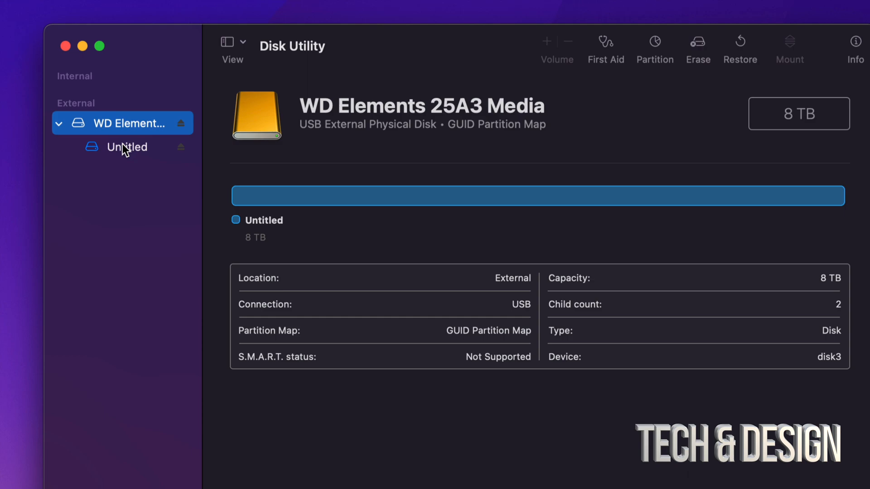
# Select the Untitled volume to view its Mac OS Extended (Journaled), 8 TB details
pyautogui.click(126, 147)
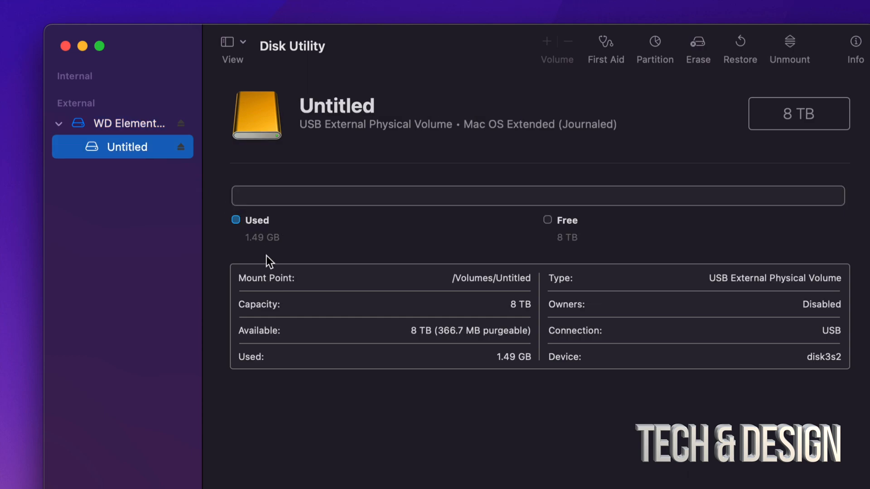
pyautogui.moveTo(243, 237)
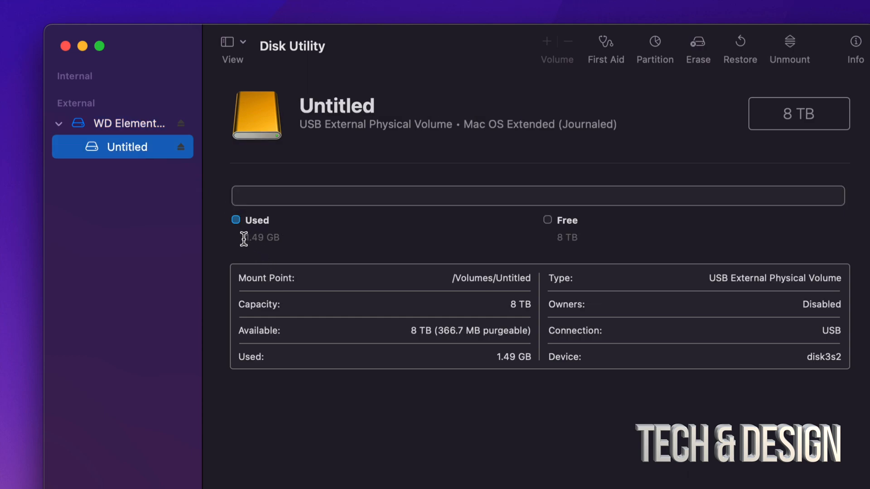
pyautogui.moveTo(286, 250)
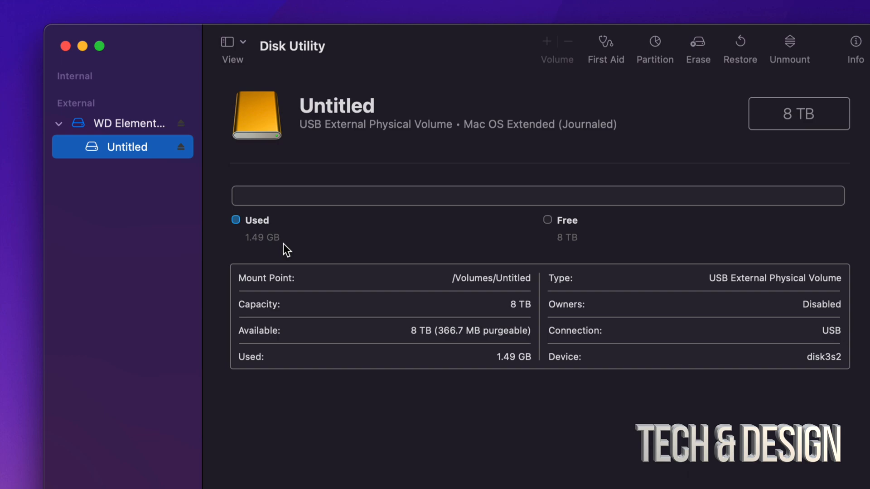
pyautogui.moveTo(561, 240)
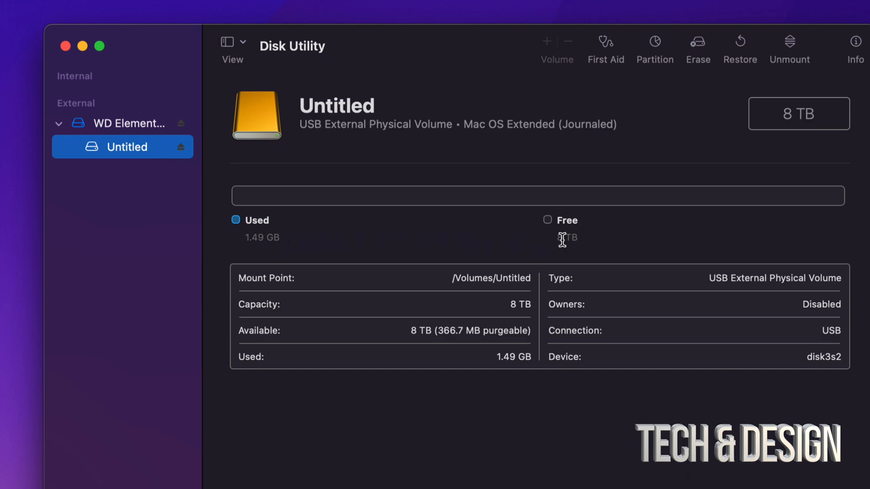
pyautogui.moveTo(599, 247)
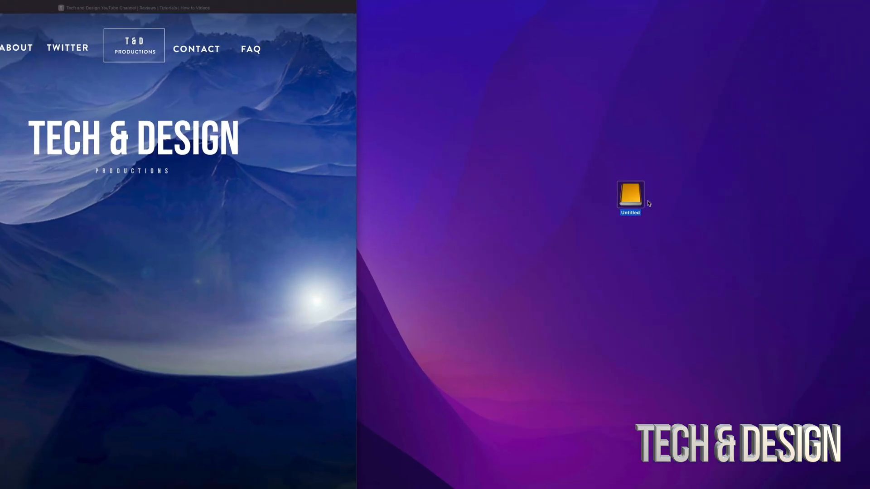
pyautogui.doubleClick(630, 198)
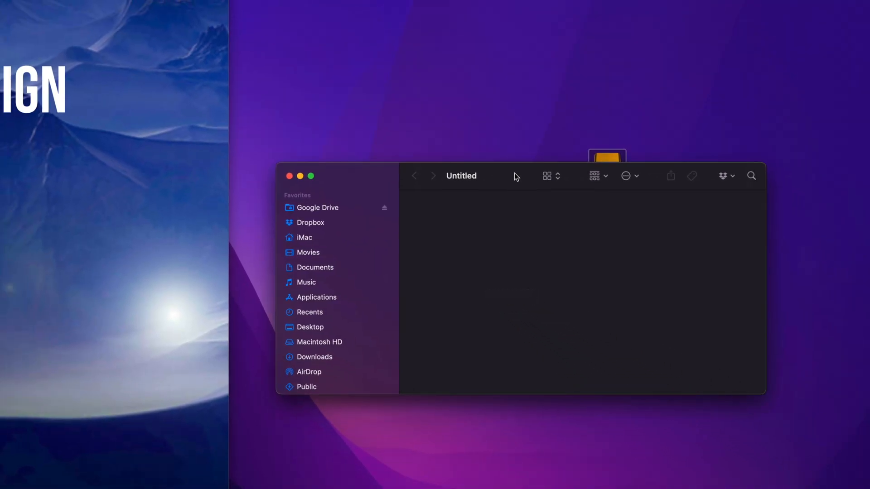
pyautogui.moveTo(289, 176)
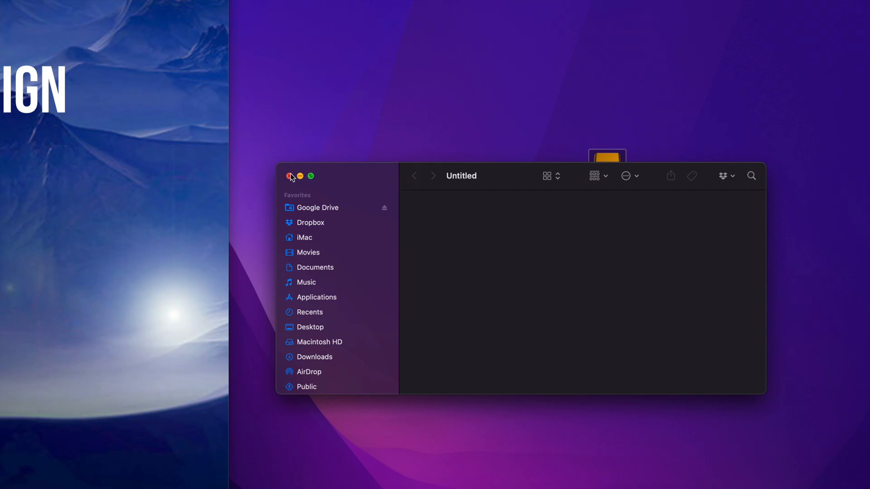
pyautogui.click(291, 176)
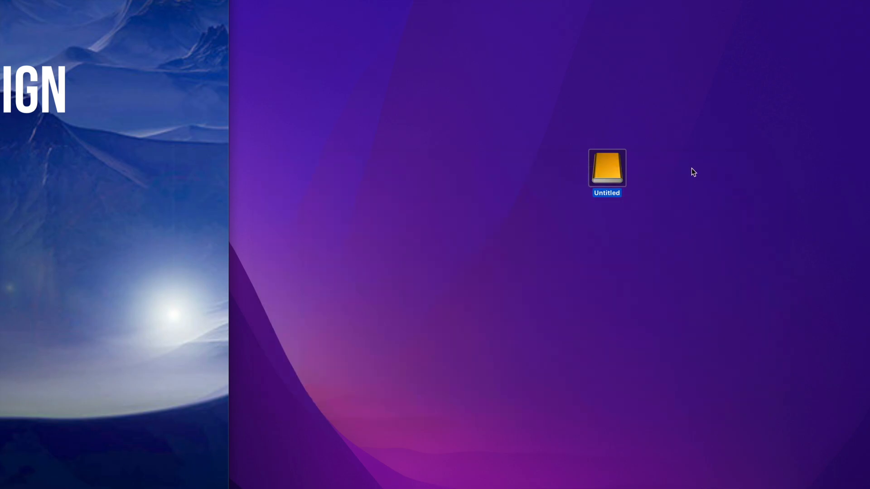